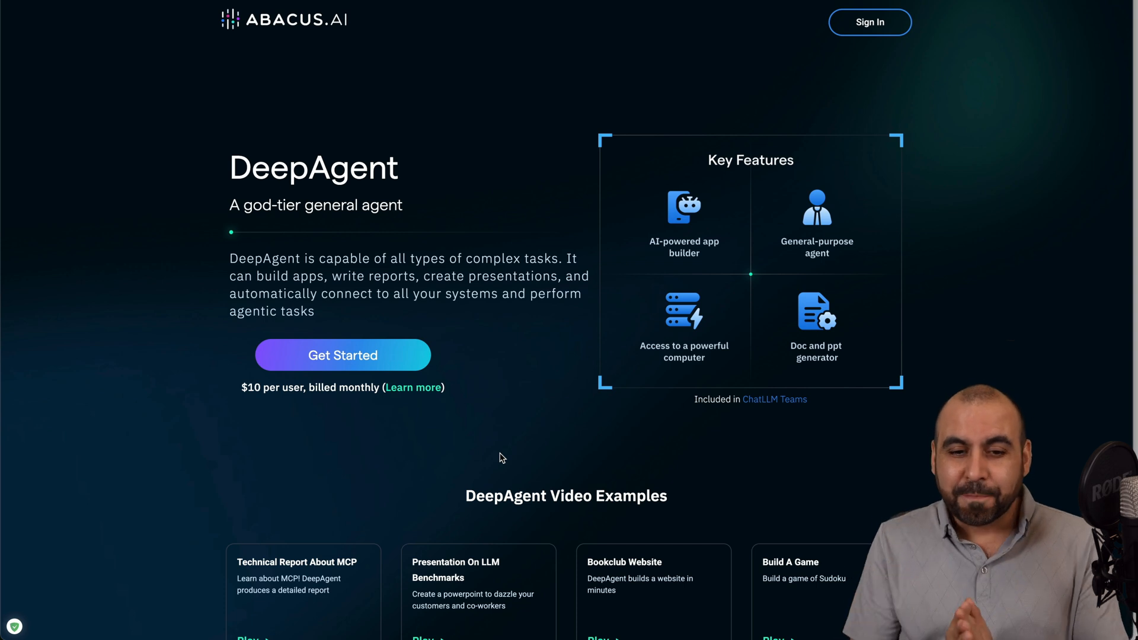
{"action": "mouse_move", "coordinate": [535, 445]}
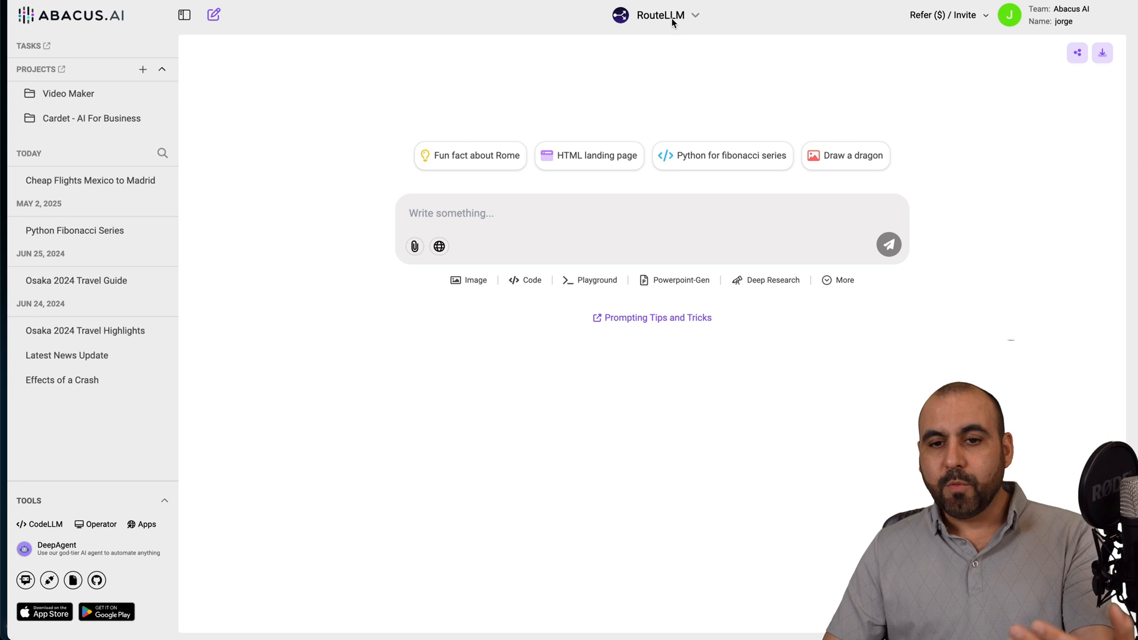
Browse the available ChatLLM models, closing the list with RouteLLM still selected.
{"action": "left_click", "coordinate": [658, 16]}
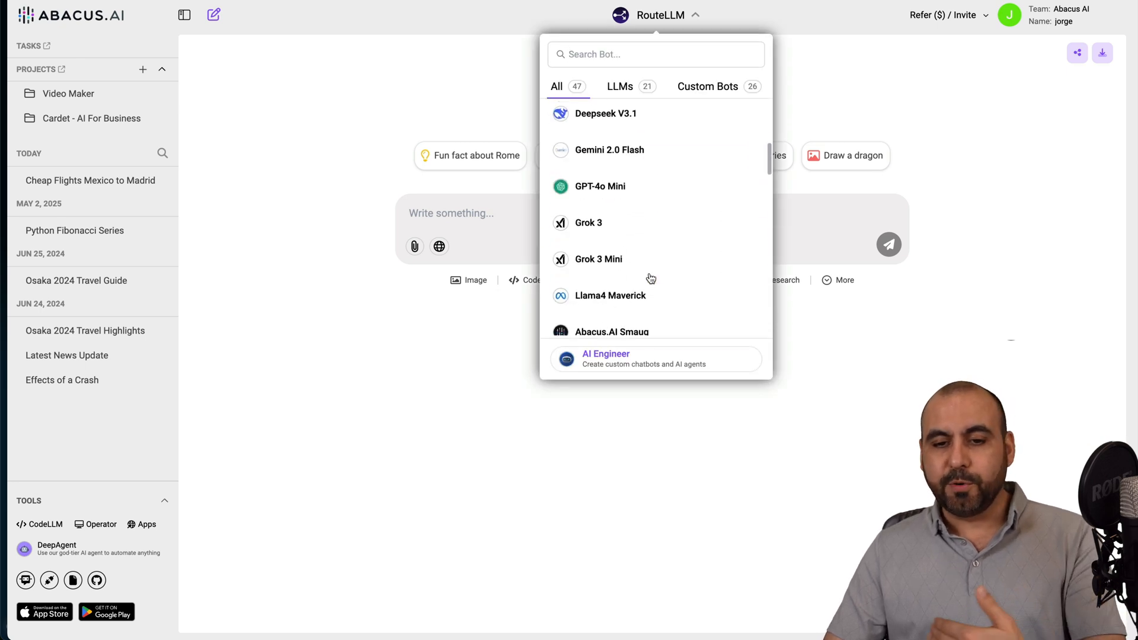
{"action": "left_click", "coordinate": [439, 383]}
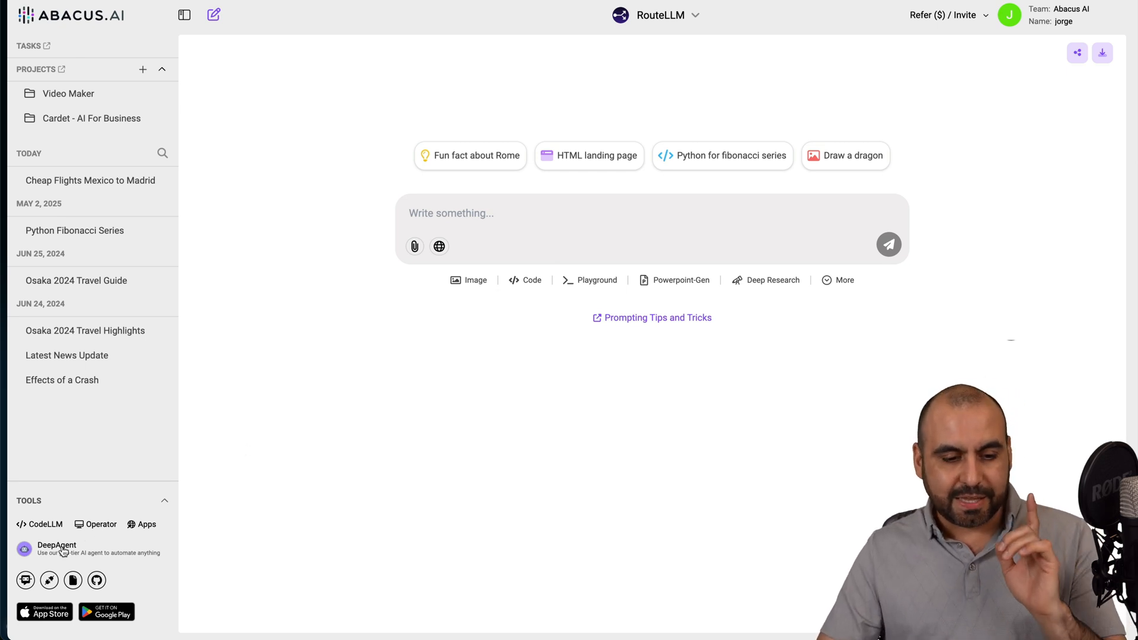
Switch to the DeepAgent tool and scroll through its sample tasks.
{"action": "left_click", "coordinate": [55, 545]}
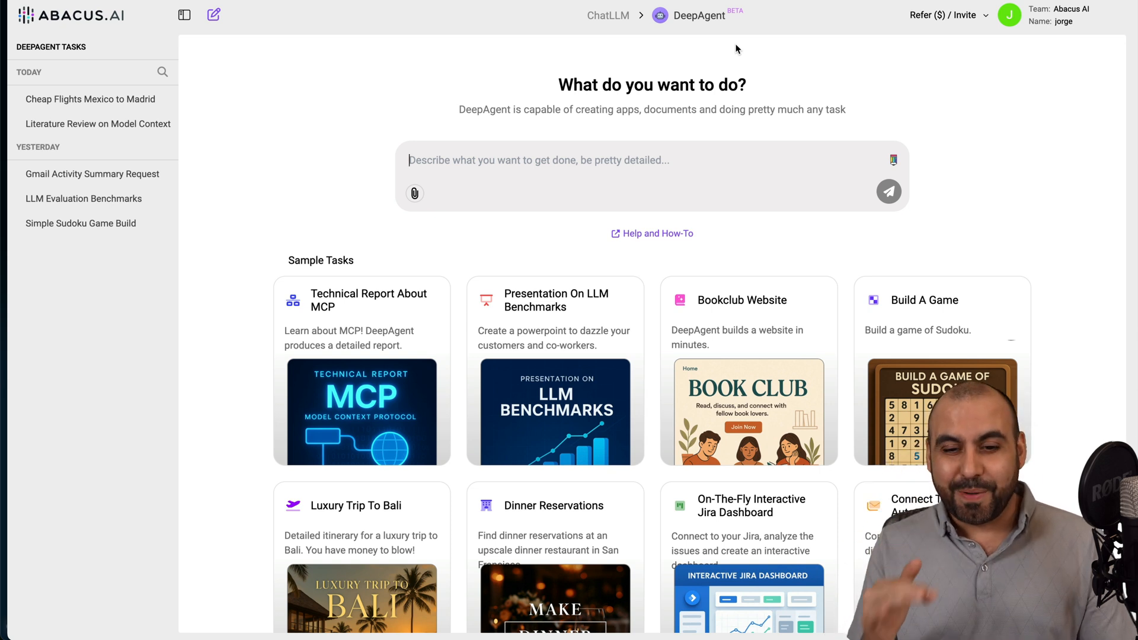
{"action": "scroll", "scroll_direction": "down", "scroll_amount": 3}
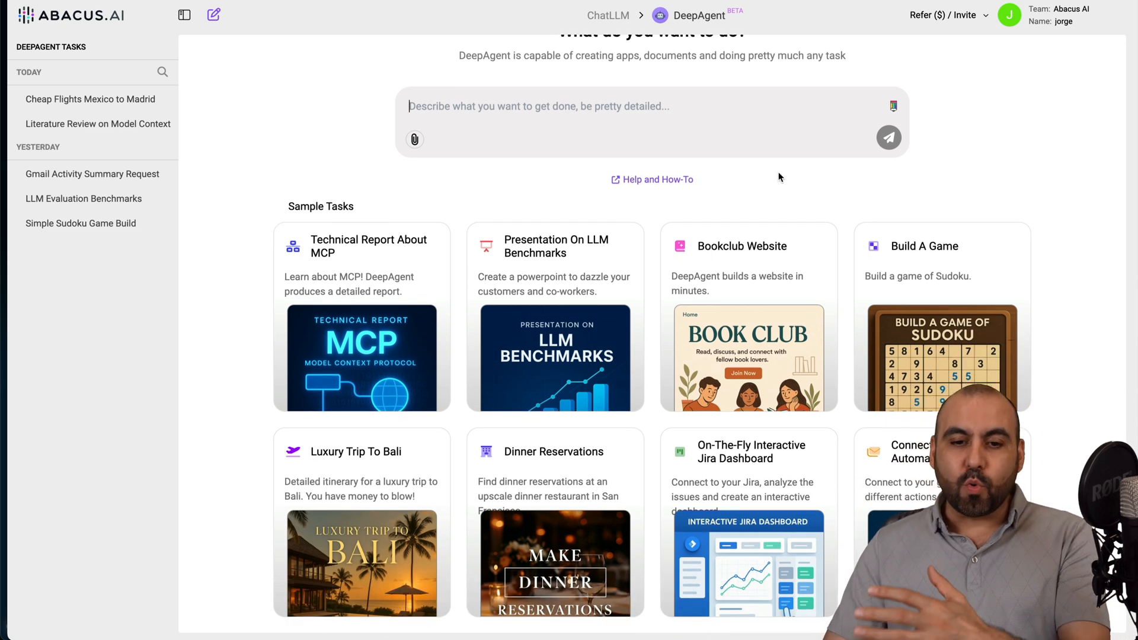
{"action": "mouse_move", "coordinate": [594, 154]}
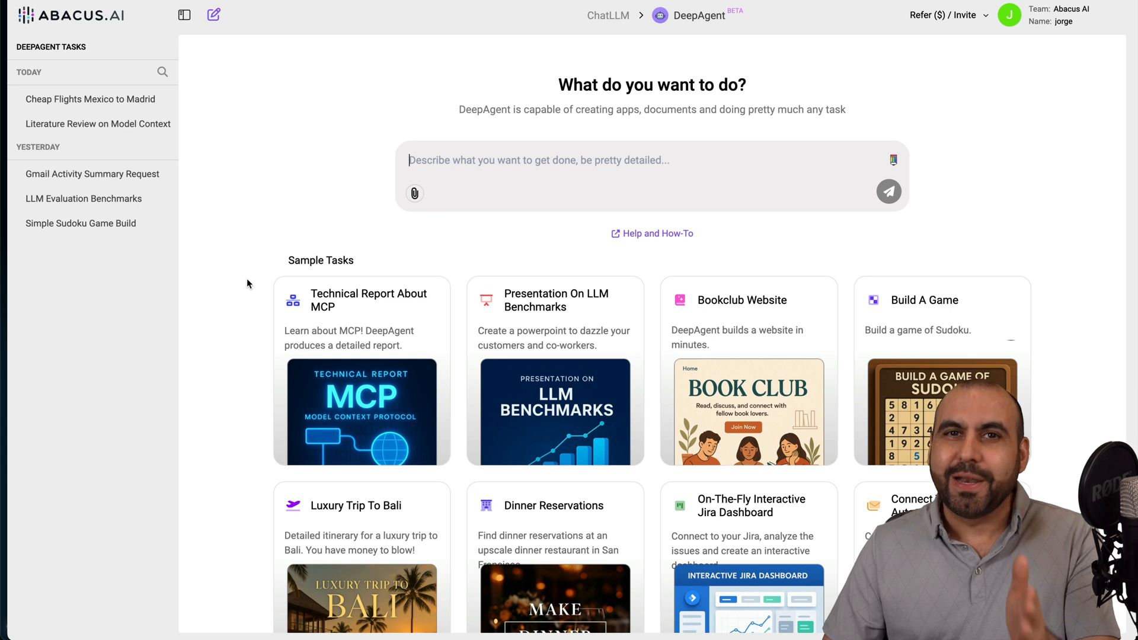
{"action": "mouse_move", "coordinate": [118, 107]}
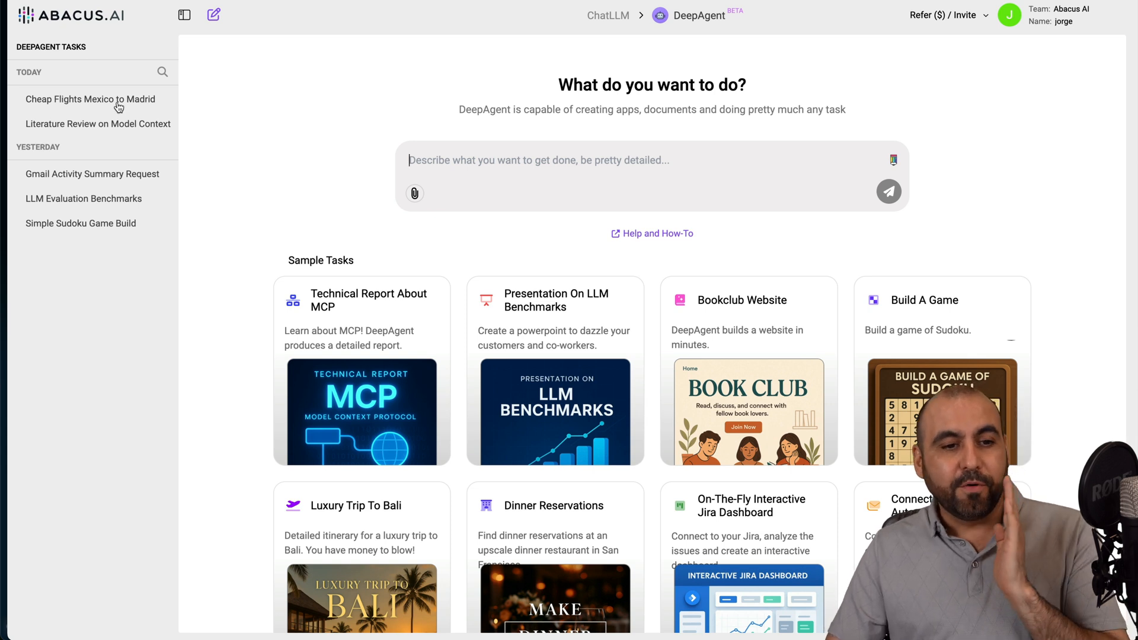
Open 'Cheap Flights Mexico to Madrid' and scroll through its chat and flight_options.md.
{"action": "left_click", "coordinate": [90, 99]}
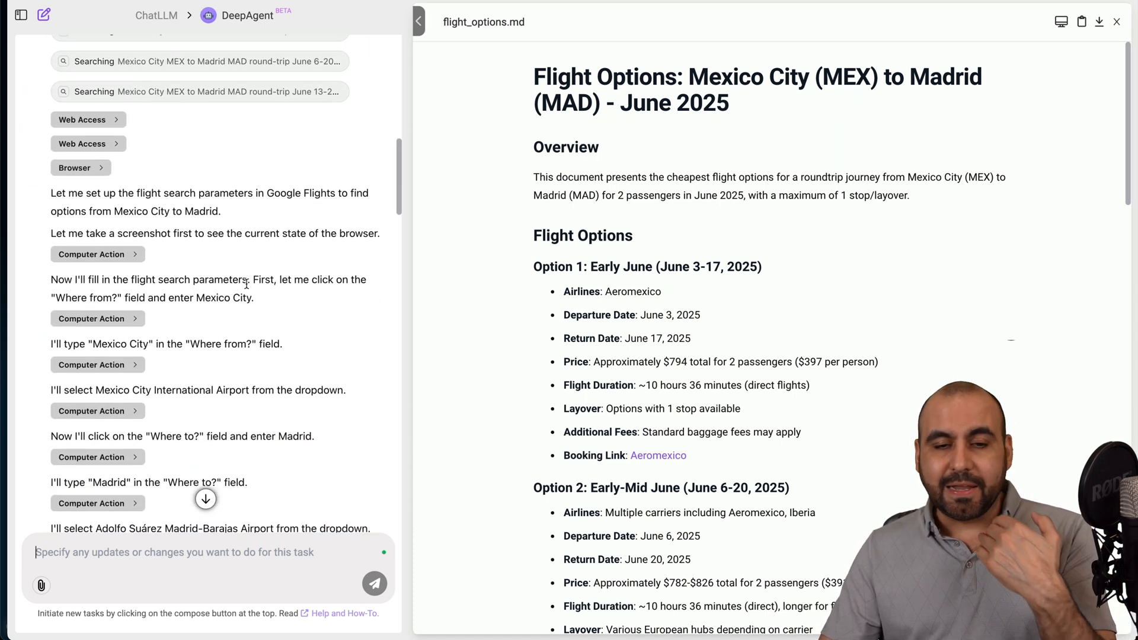
{"action": "scroll", "scroll_direction": "down", "scroll_amount": 3}
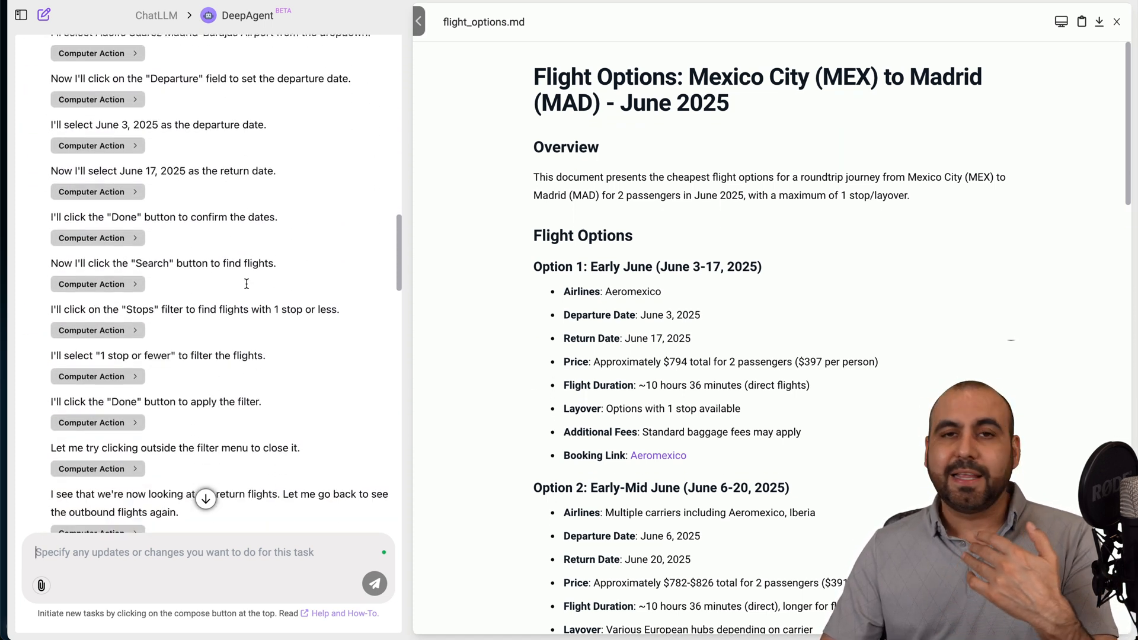
{"action": "scroll", "scroll_direction": "down", "scroll_amount": 3}
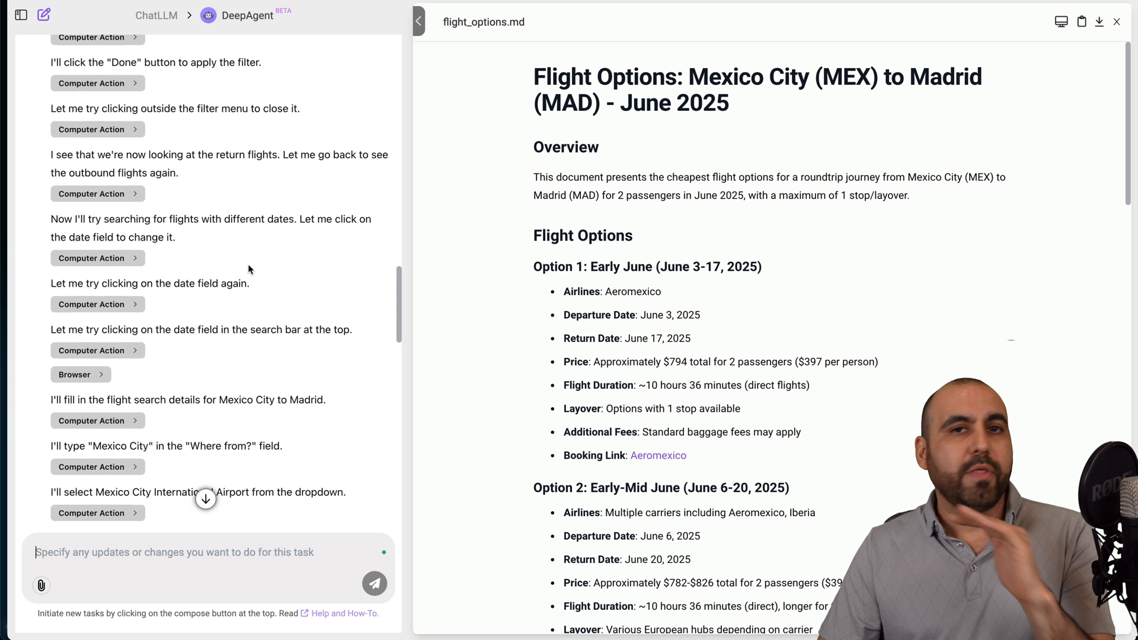
{"action": "scroll", "scroll_direction": "down", "scroll_amount": 3}
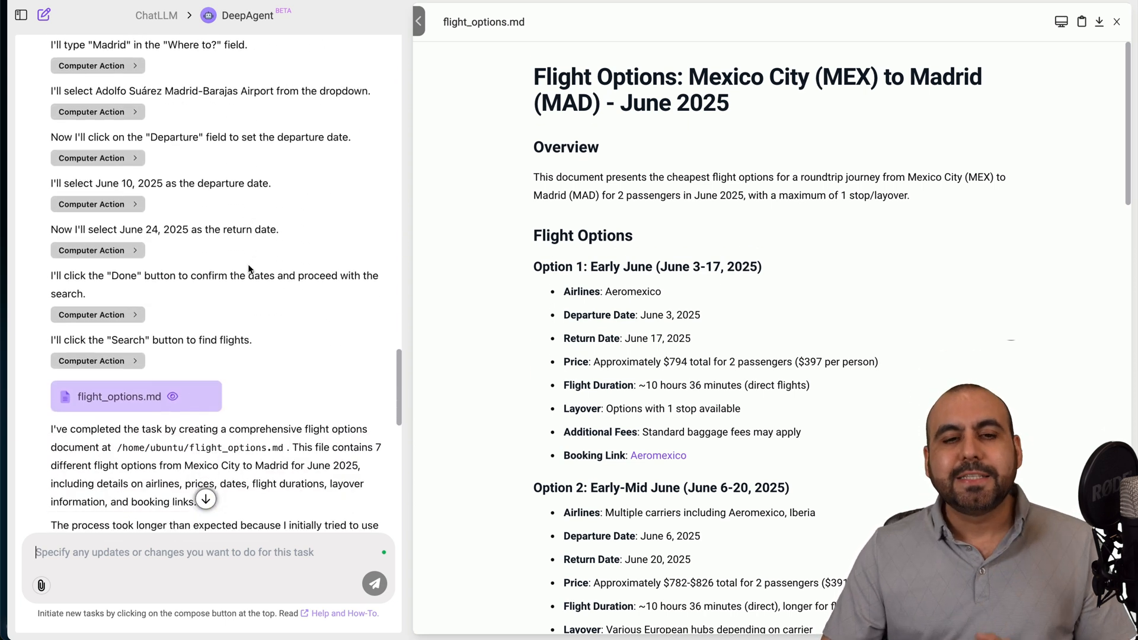
{"action": "scroll", "scroll_direction": "down", "scroll_amount": 3}
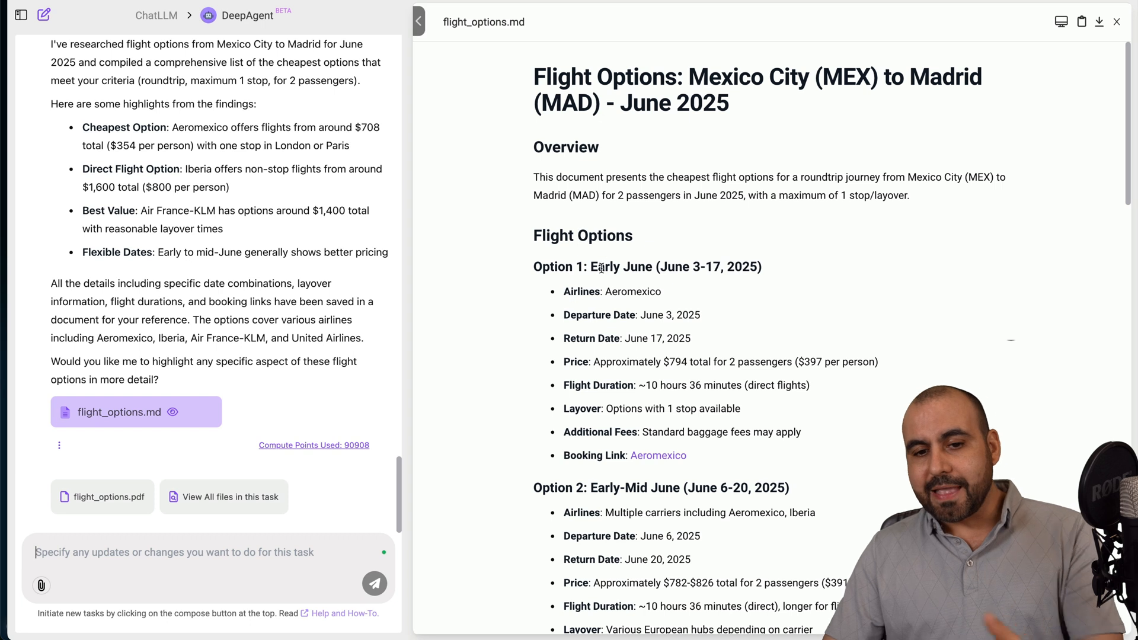
{"action": "scroll", "scroll_direction": "down", "scroll_amount": 3}
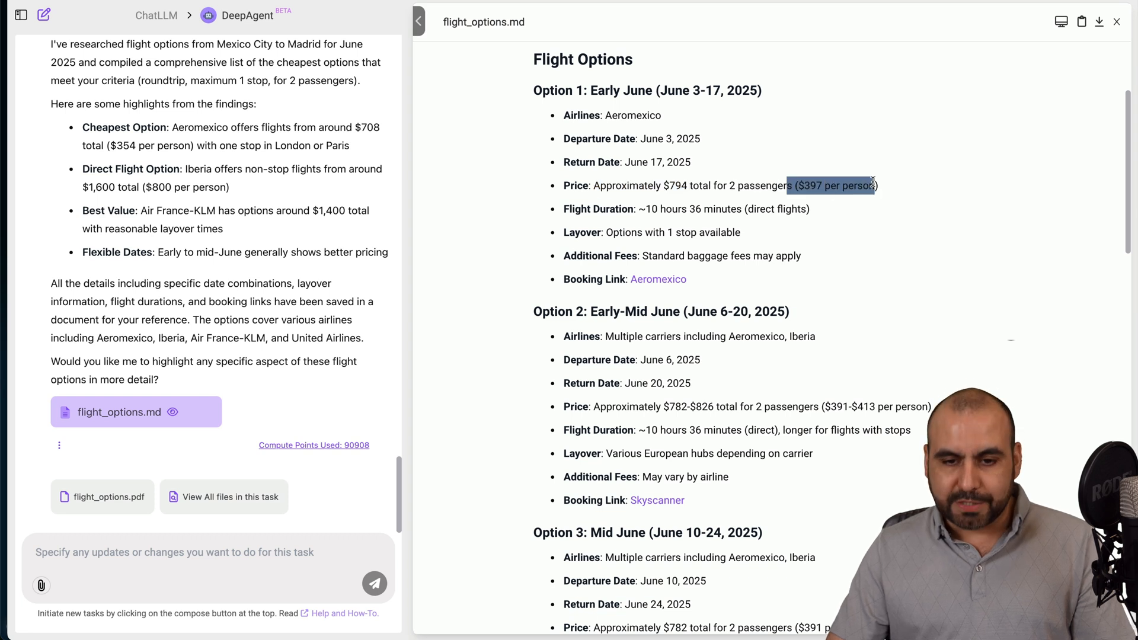
{"action": "scroll", "scroll_direction": "down", "scroll_amount": 3}
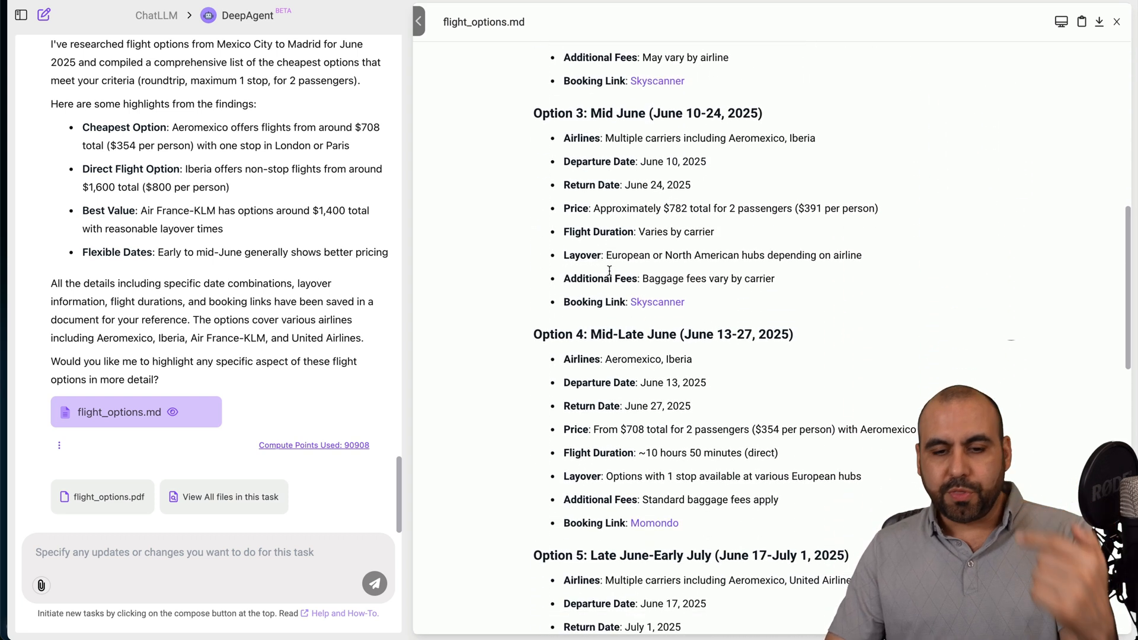
{"action": "scroll", "scroll_direction": "down", "scroll_amount": 3}
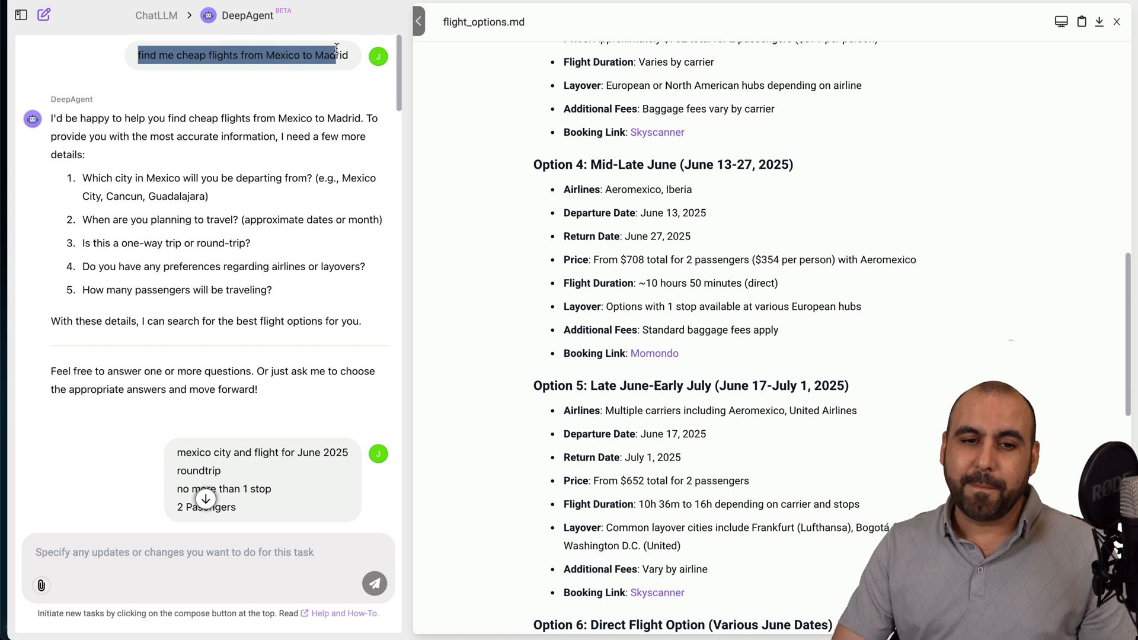
{"action": "scroll", "scroll_direction": "down", "scroll_amount": 3}
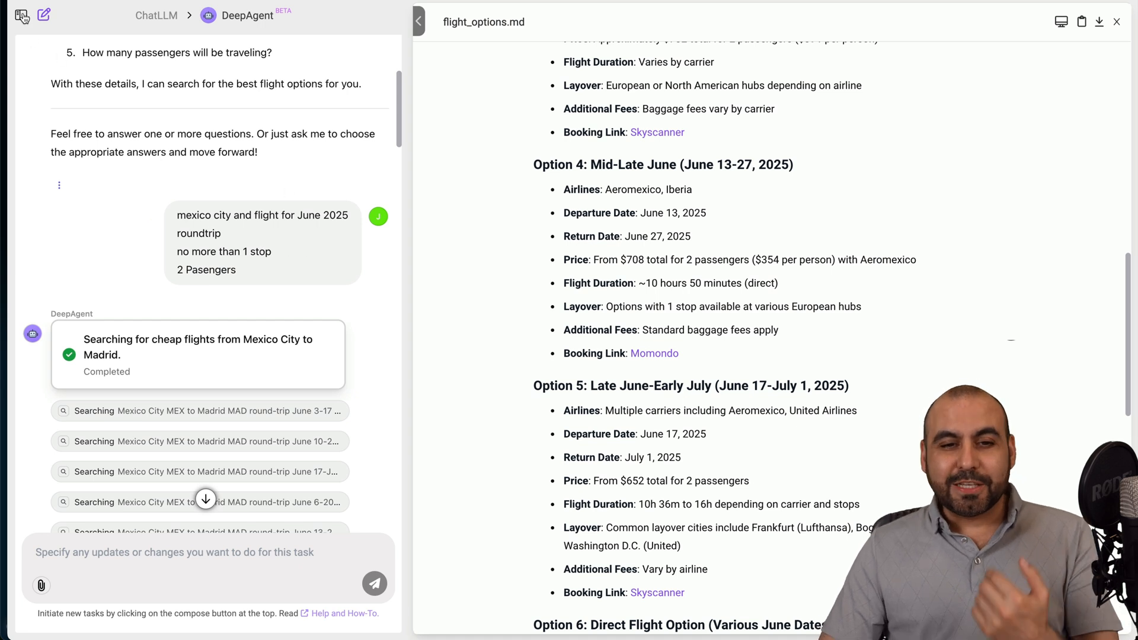
Open 'Simple Sudoku Game Build', restart its preview and select a Sudoku cell.
{"action": "left_click", "coordinate": [23, 16]}
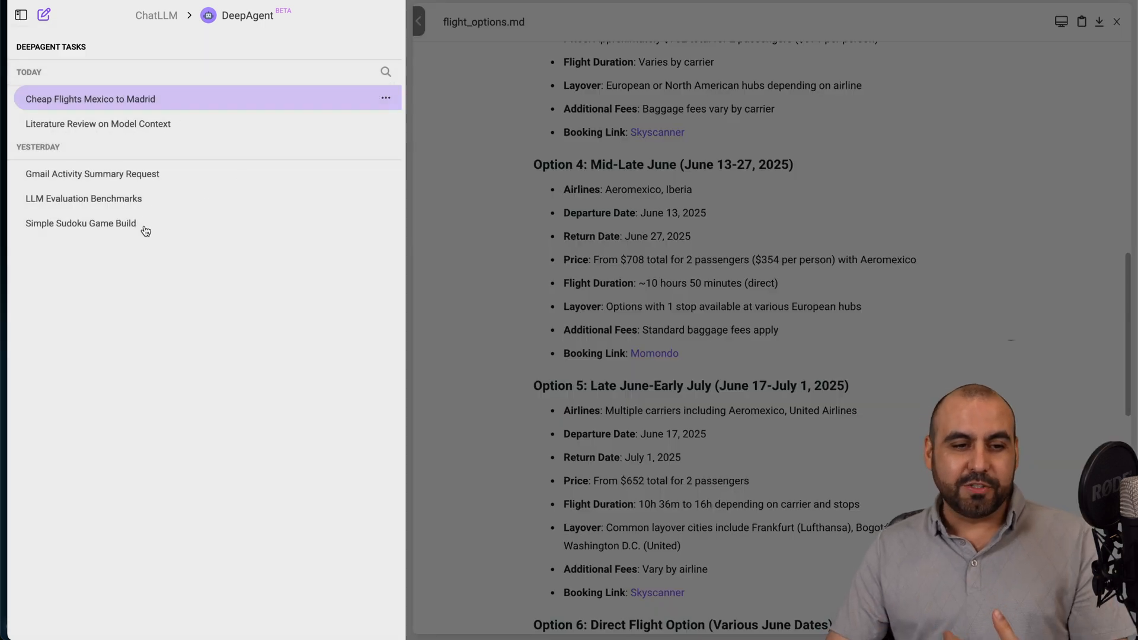
{"action": "left_click", "coordinate": [80, 223]}
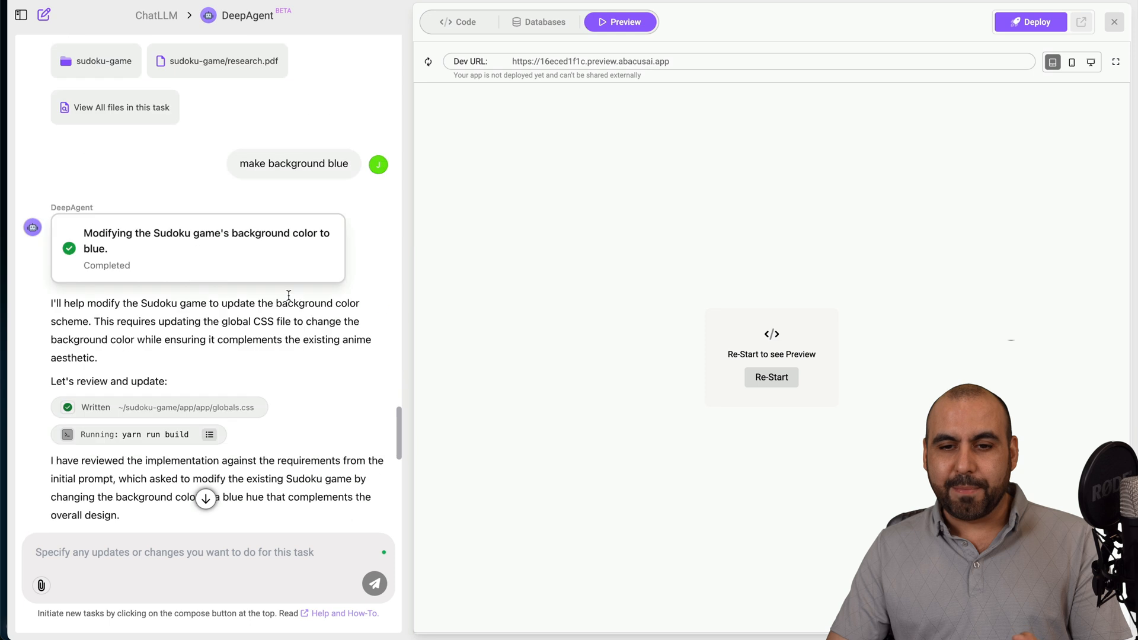
{"action": "scroll", "scroll_direction": "down", "scroll_amount": 3}
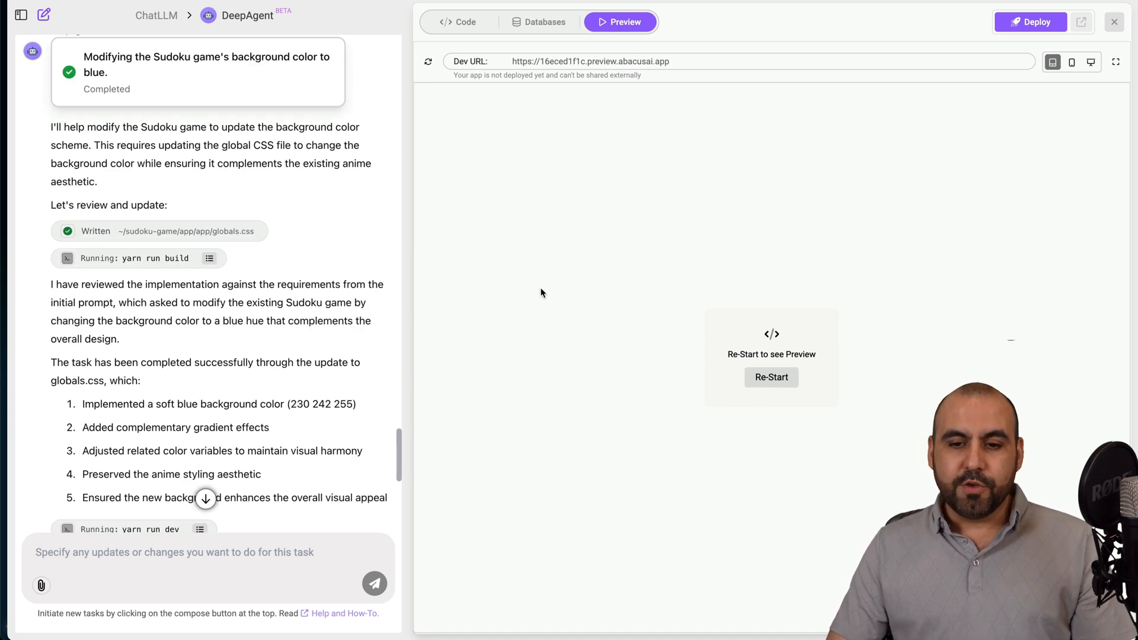
{"action": "left_click", "coordinate": [770, 377]}
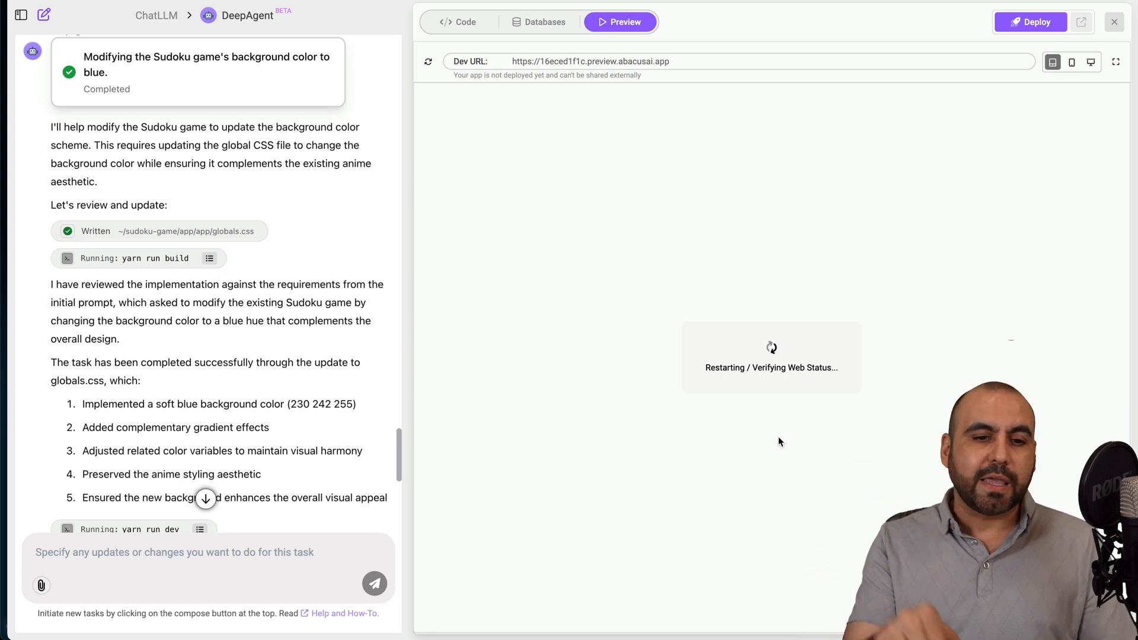
{"action": "mouse_move", "coordinate": [819, 290]}
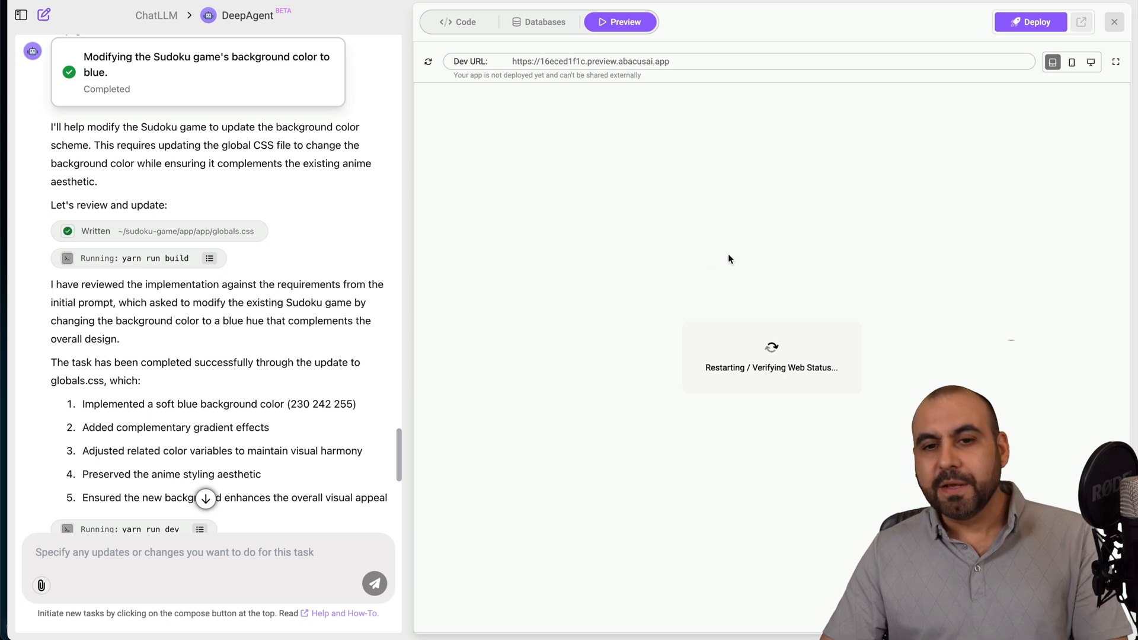
{"action": "mouse_move", "coordinate": [753, 317]}
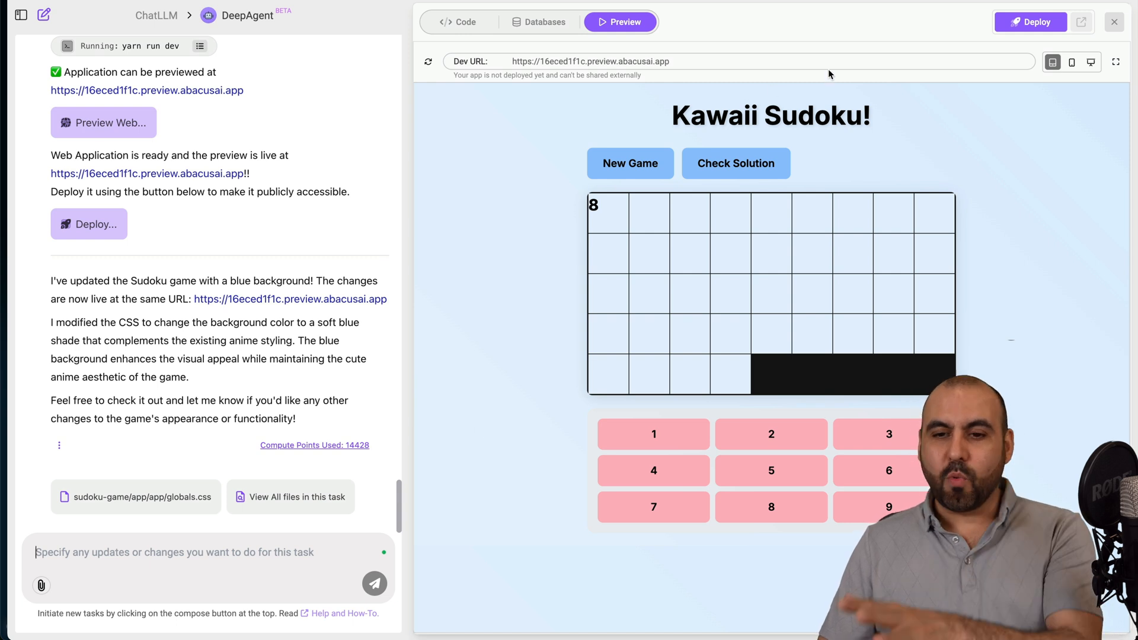
{"action": "left_click", "coordinate": [608, 213]}
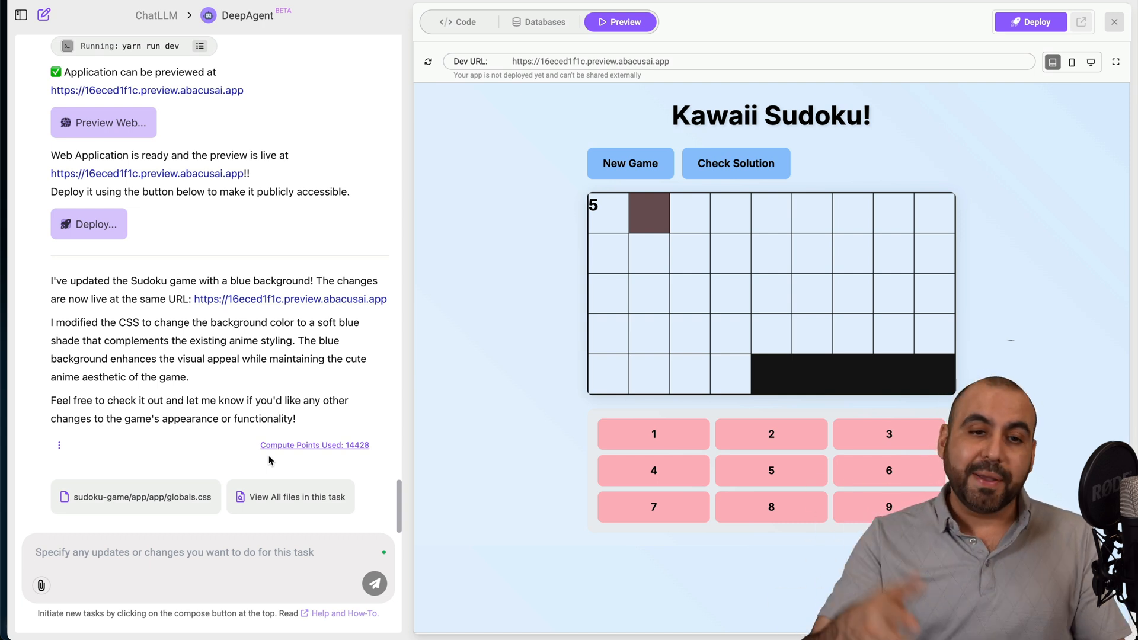
{"action": "mouse_move", "coordinate": [270, 300]}
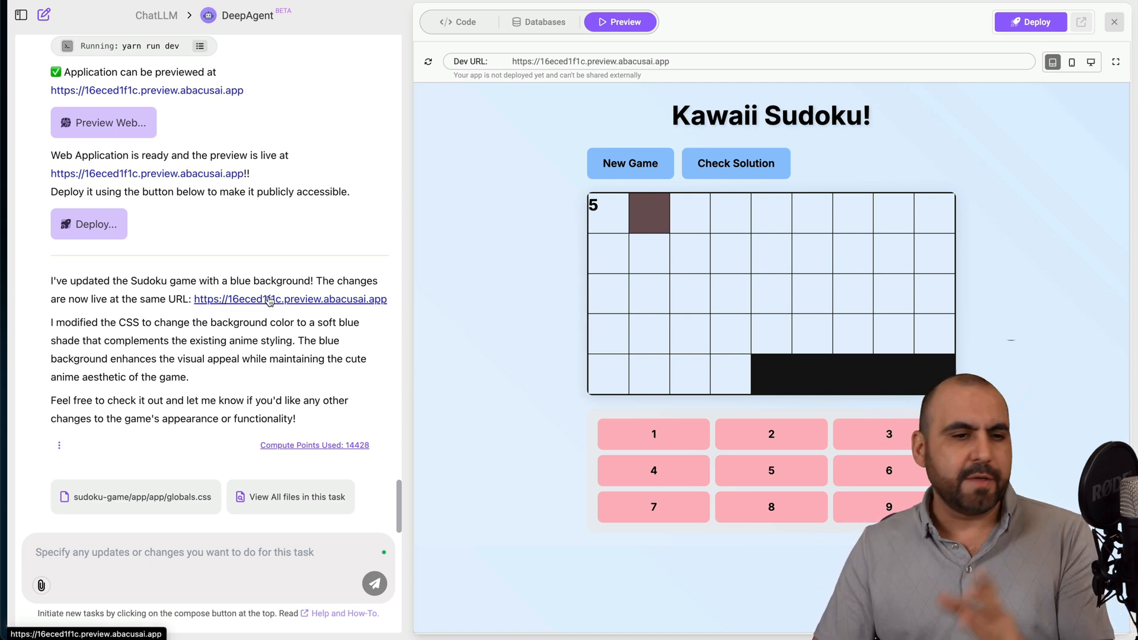
{"action": "mouse_move", "coordinate": [158, 209]}
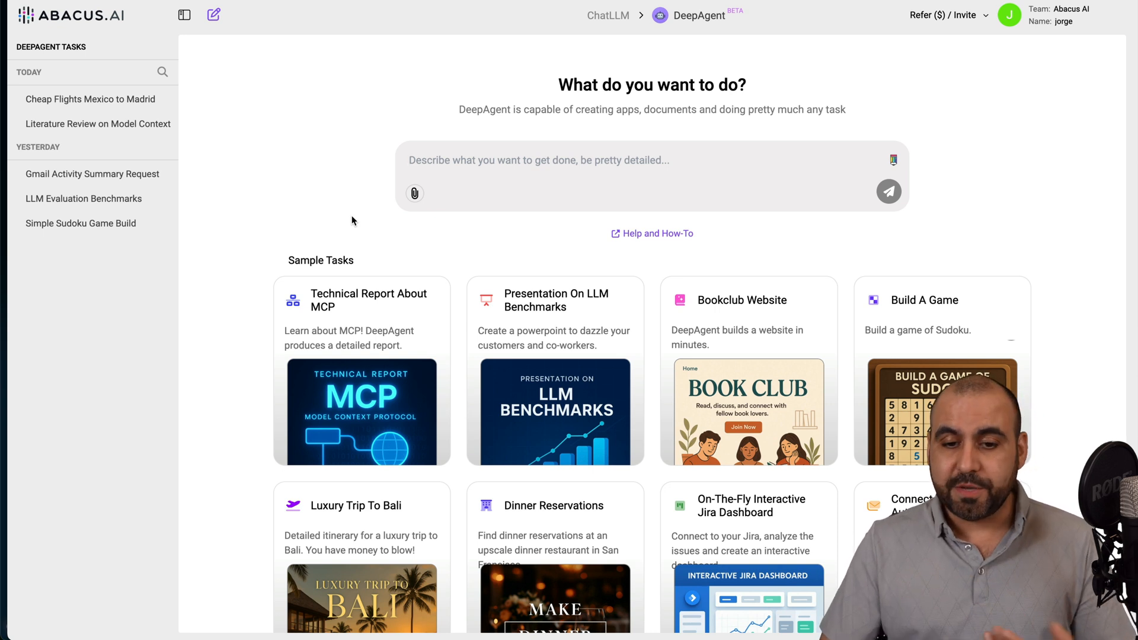
Launch the 'Connect To Gmail And Automate Work' sample task to summarize Gmail activity.
{"action": "left_click", "coordinate": [906, 505]}
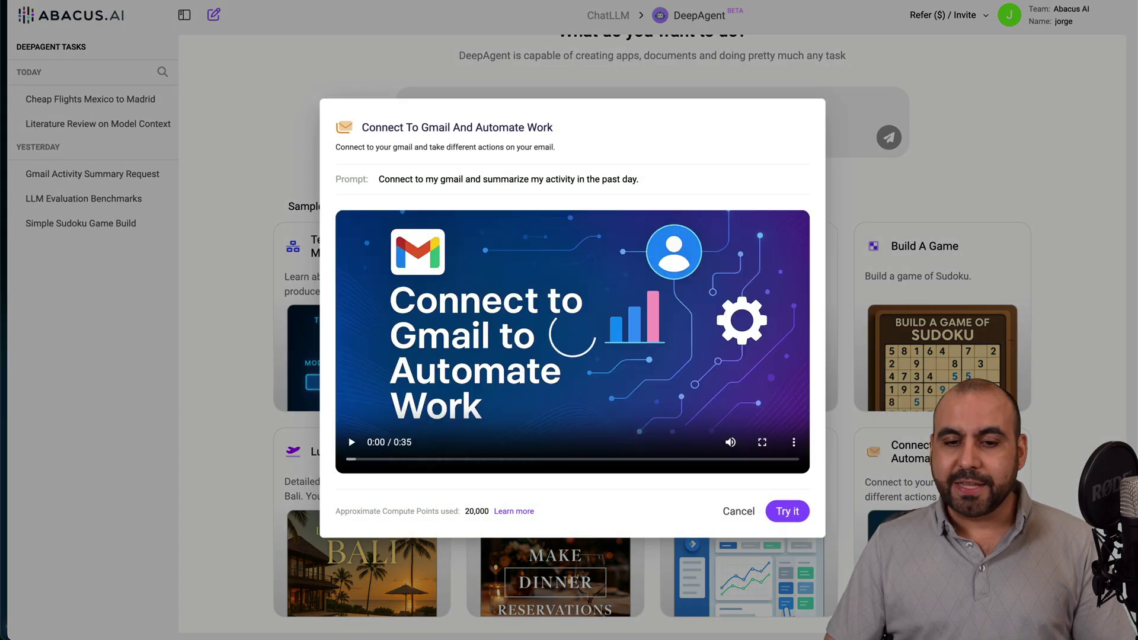
{"action": "left_click", "coordinate": [787, 511]}
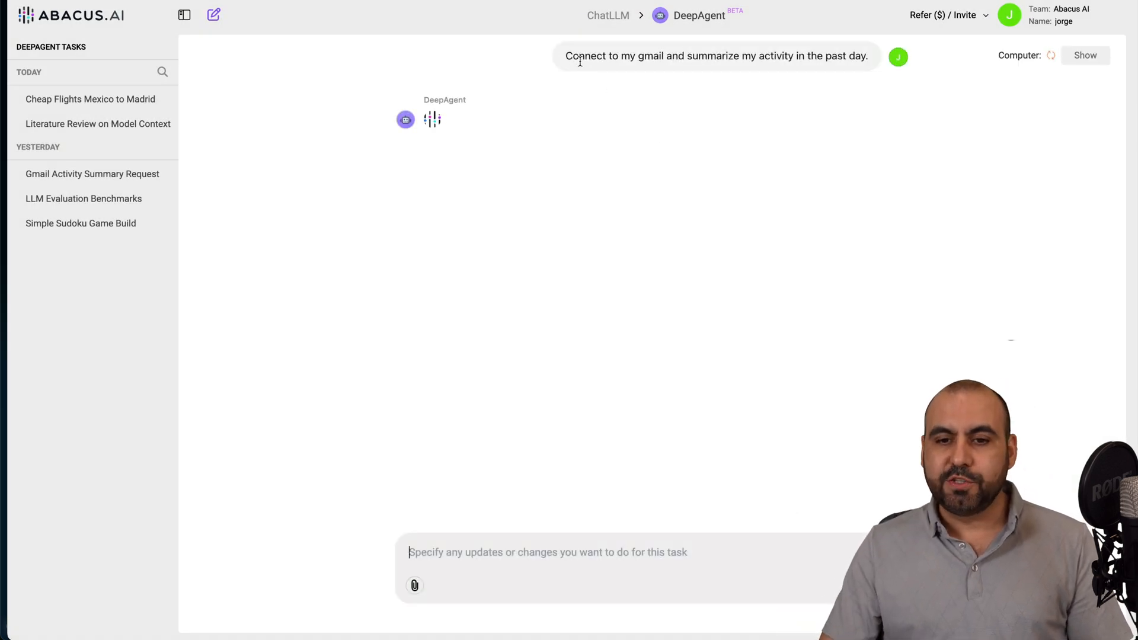
{"action": "mouse_move", "coordinate": [843, 78]}
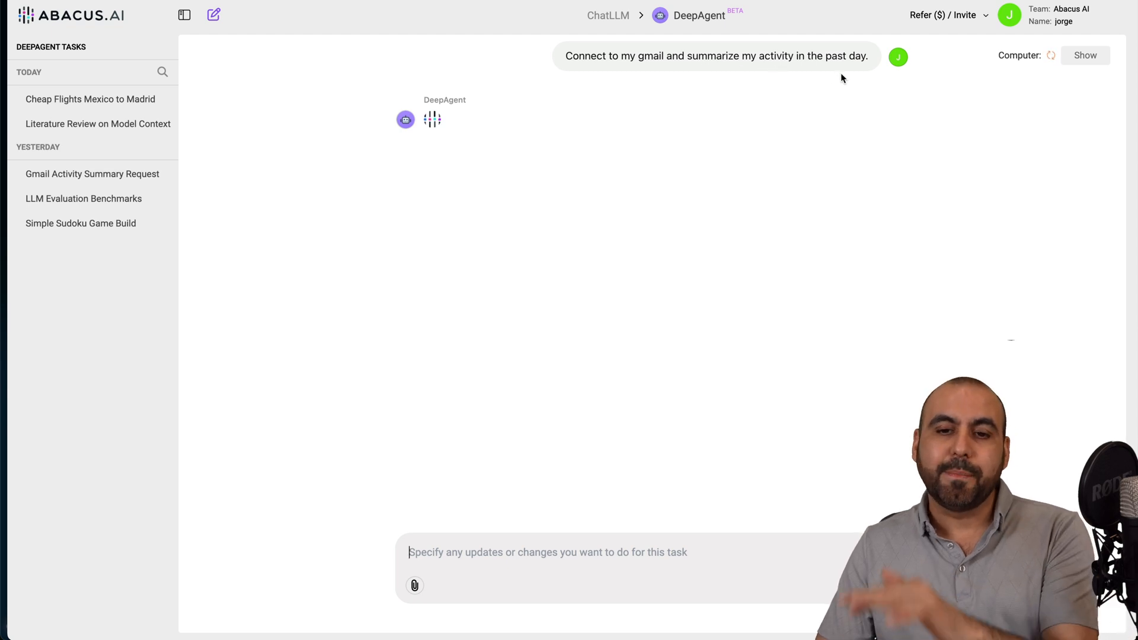
{"action": "mouse_move", "coordinate": [826, 109]}
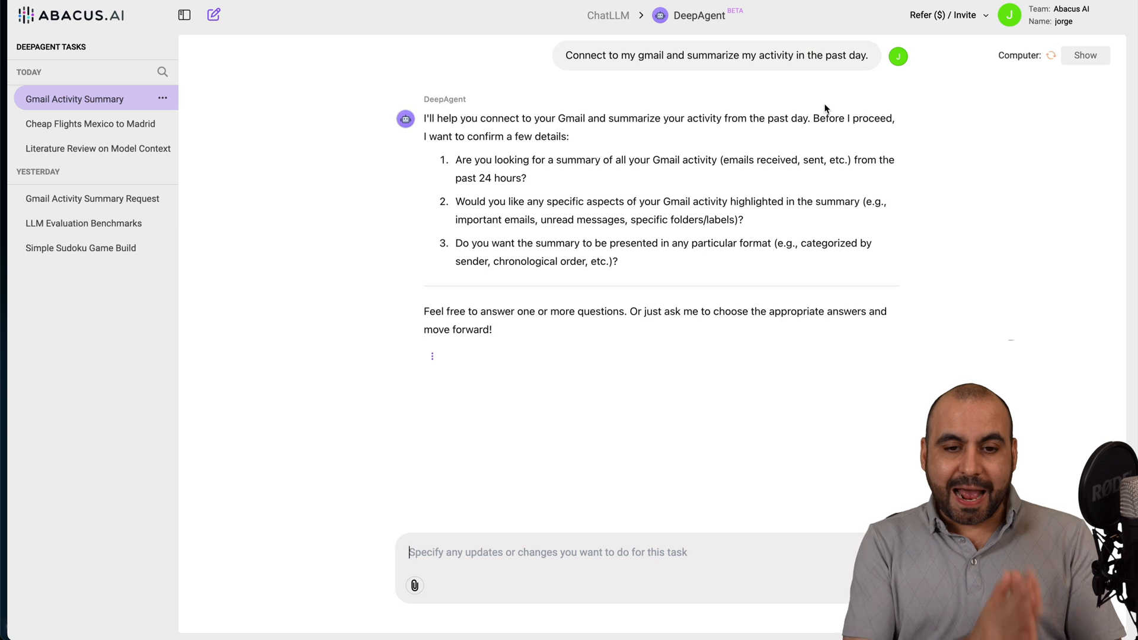
{"action": "mouse_move", "coordinate": [700, 175]}
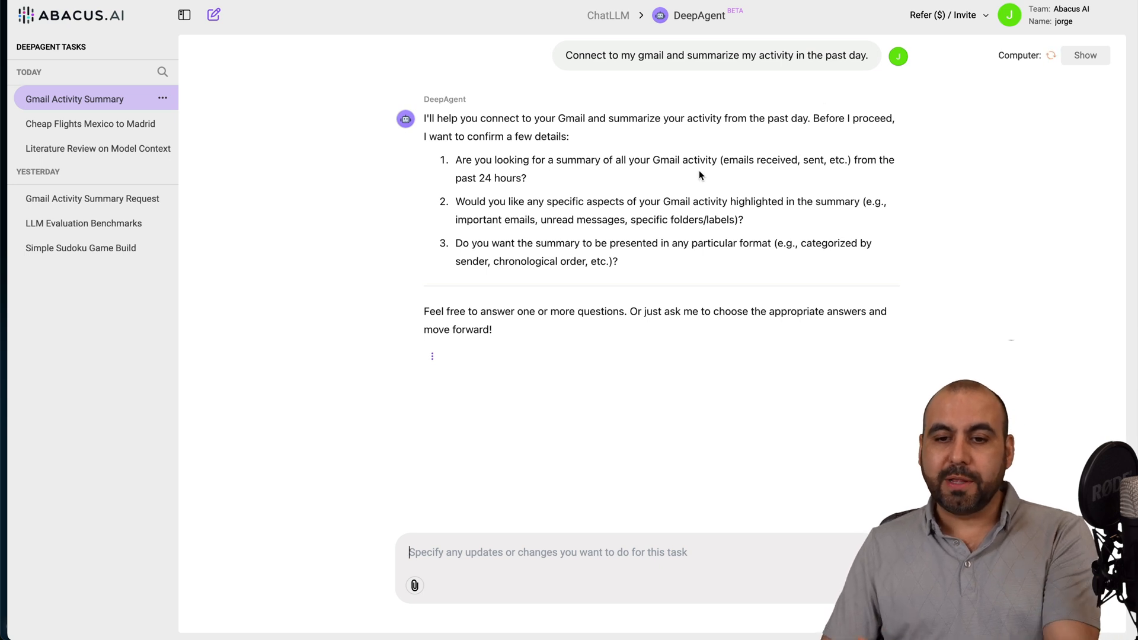
Answer the agent: past 24 hours, find promotional emails, give a summary and total count.
{"action": "left_click", "coordinate": [444, 552]}
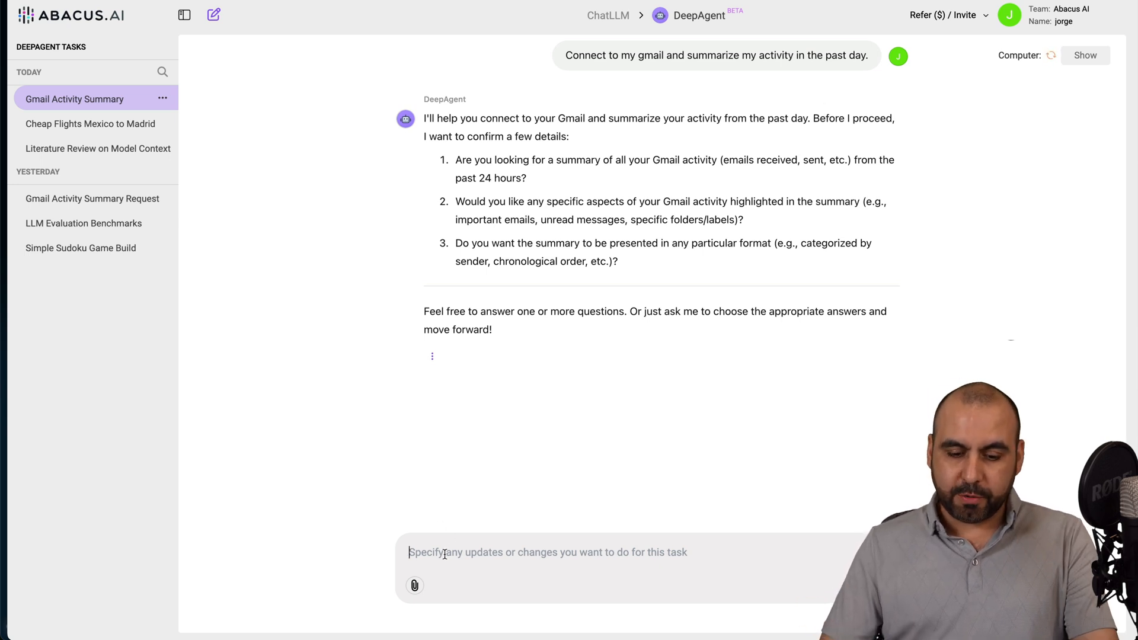
{"action": "type", "text": "yes past 24 hours"}
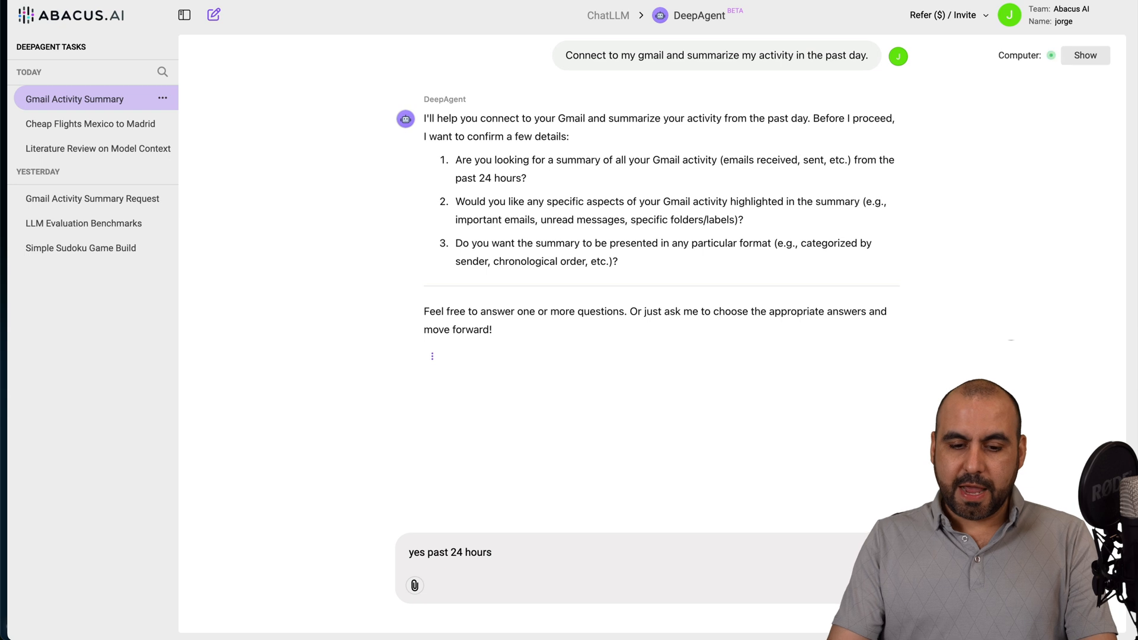
{"action": "type", "text": ", find promotional emails,"}
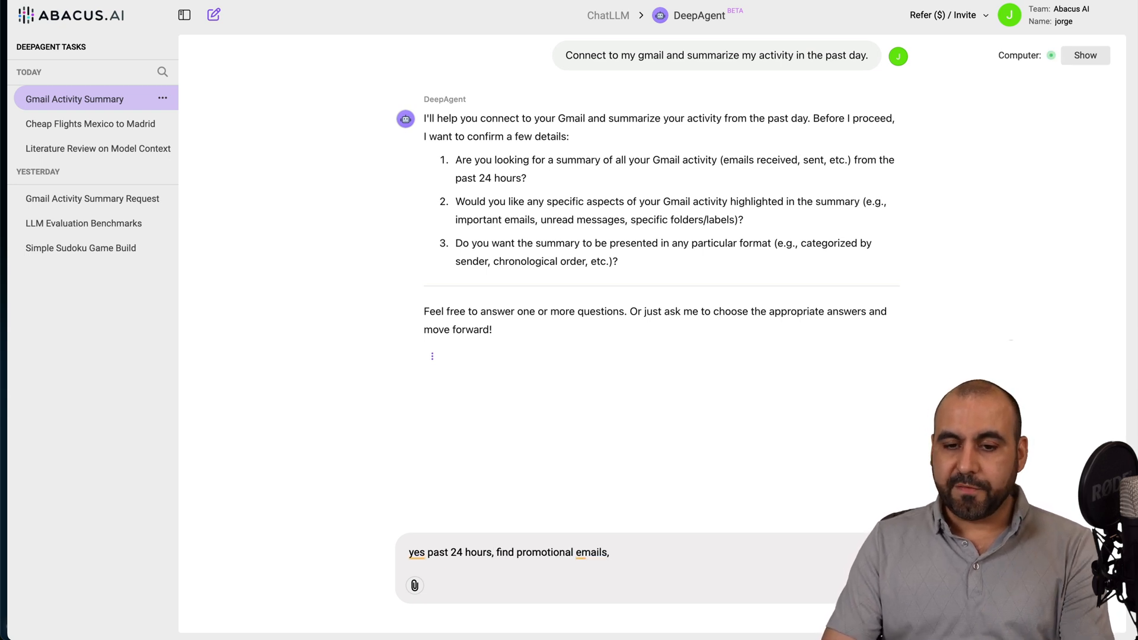
{"action": "type", "text": "yes give me a sumarry"}
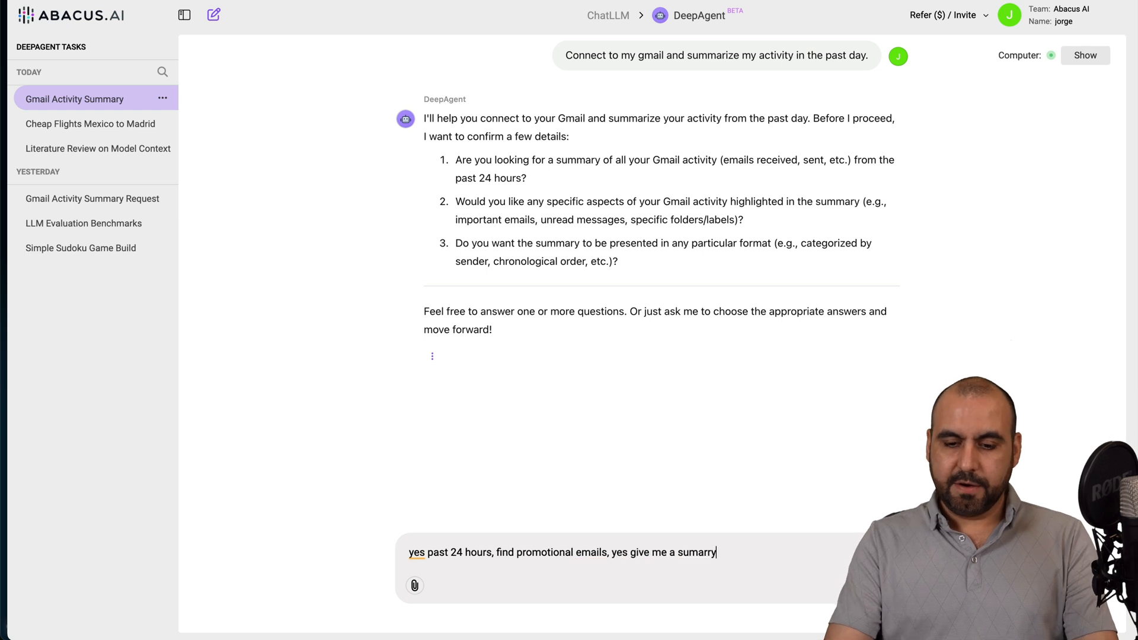
{"action": "type", "text": ", give me a total amount of em"}
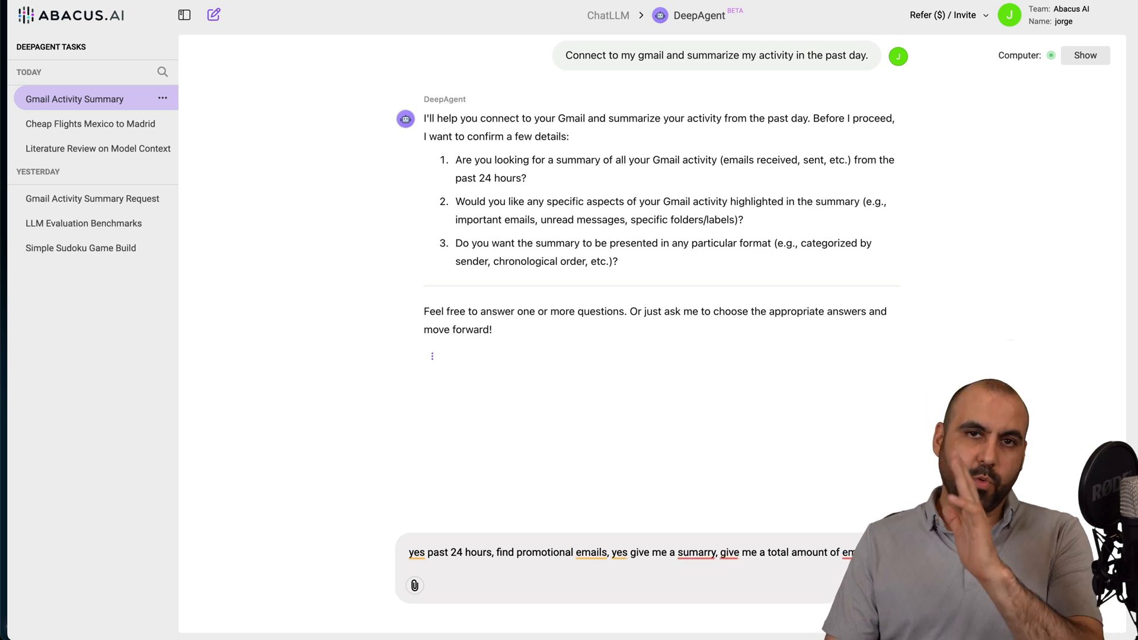
{"action": "key", "text": "Enter"}
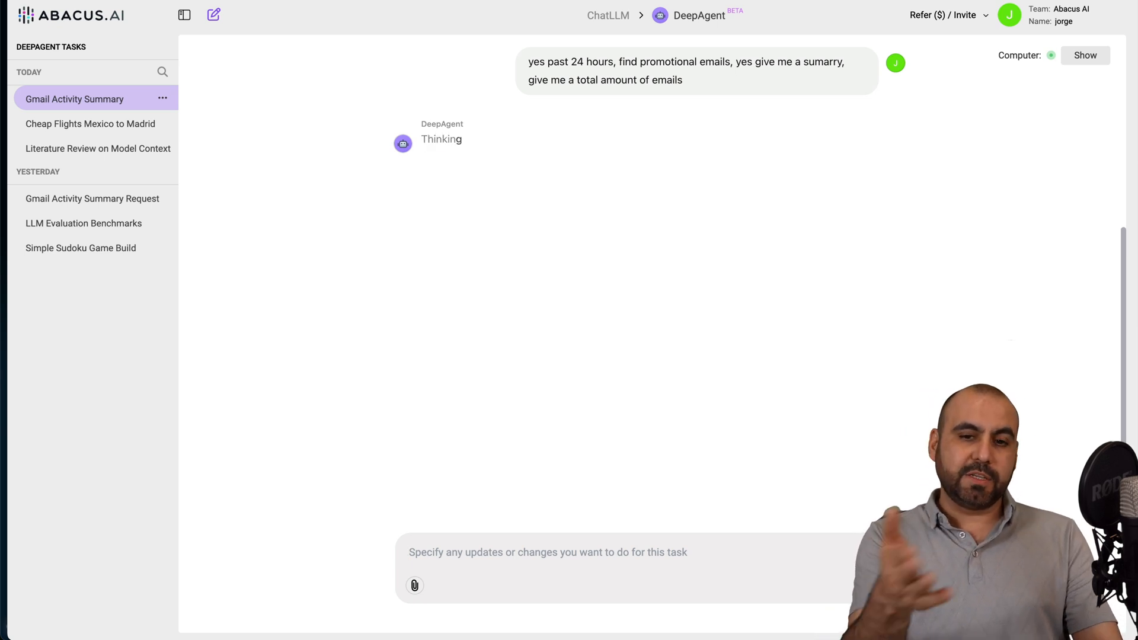
{"action": "mouse_move", "coordinate": [1086, 55]}
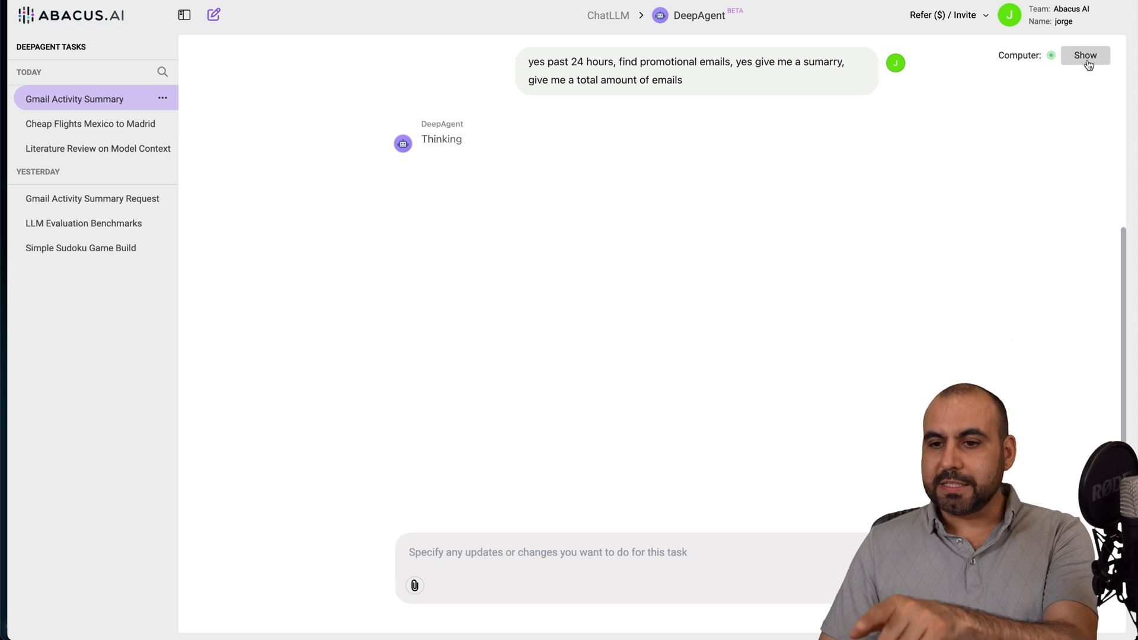
Show the agent's Computer workspace panel beside the chat.
{"action": "left_click", "coordinate": [1084, 55]}
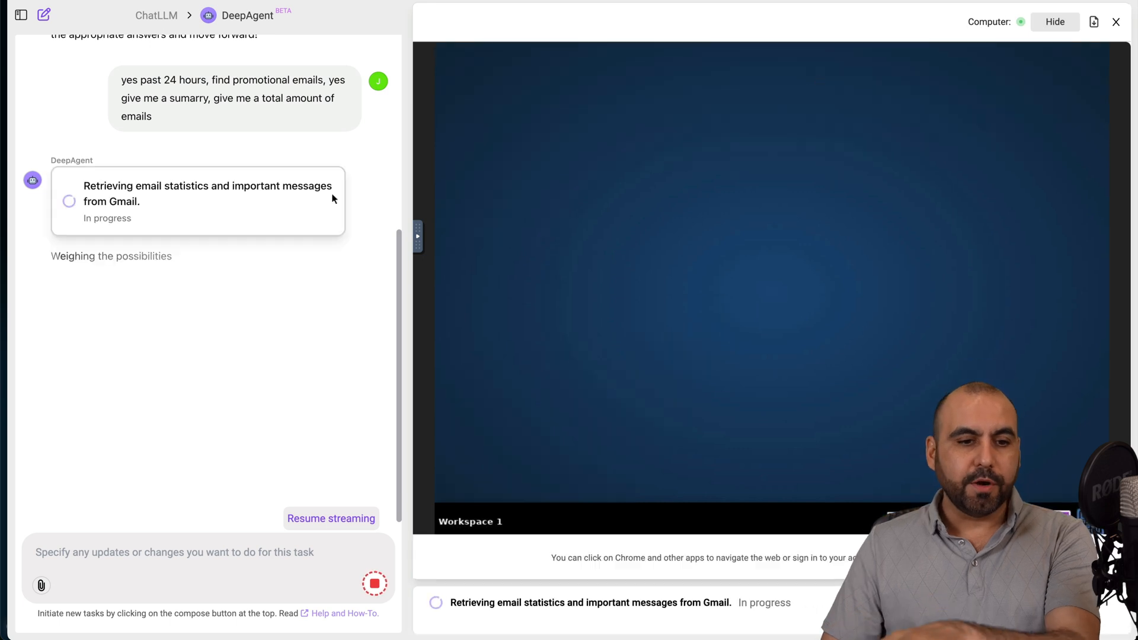
{"action": "mouse_move", "coordinate": [220, 293]}
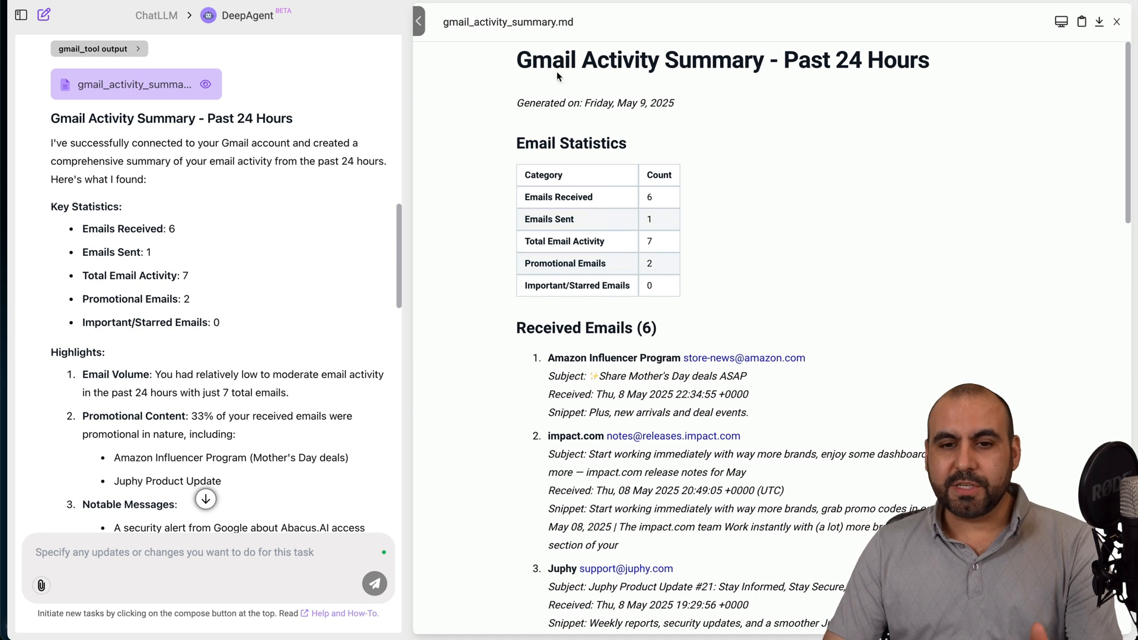
{"action": "scroll", "scroll_direction": "down", "scroll_amount": 3}
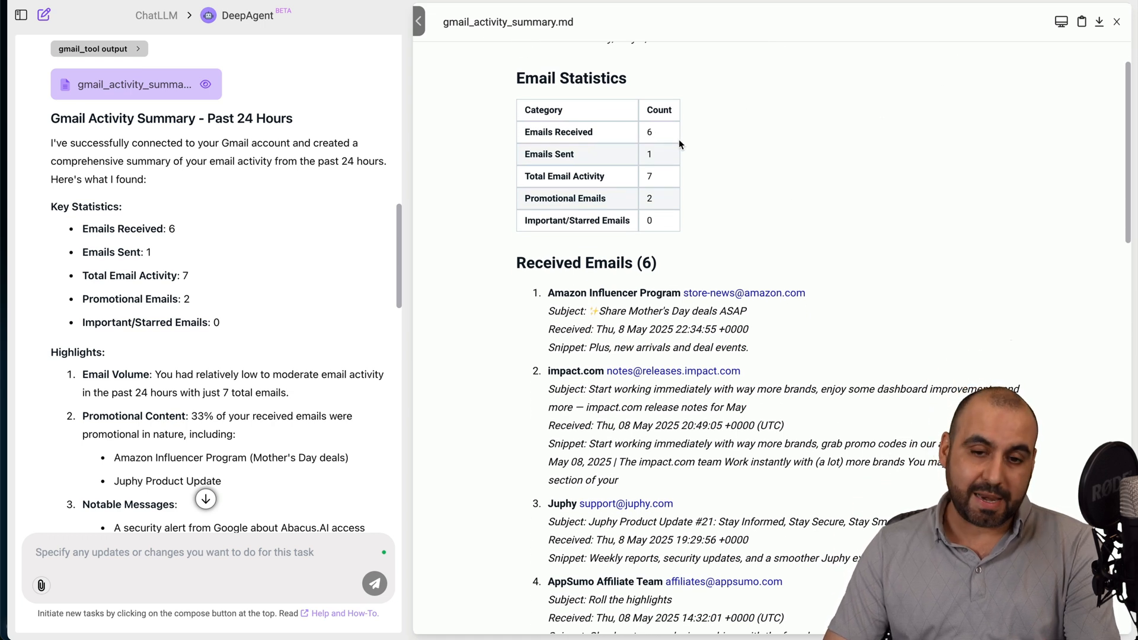
{"action": "mouse_move", "coordinate": [550, 176]}
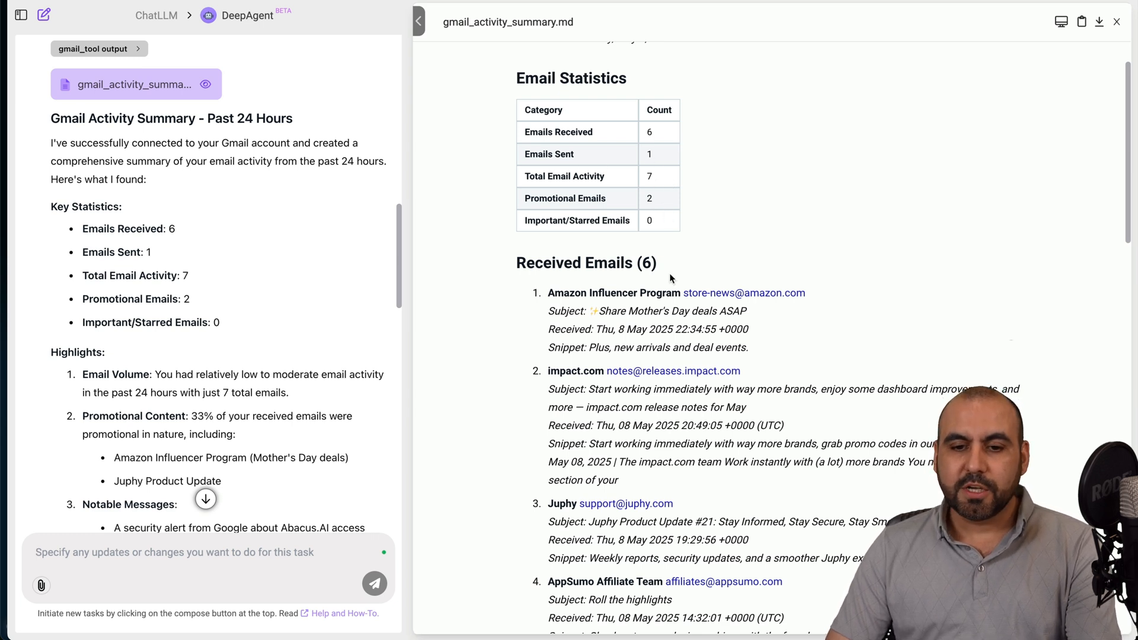
{"action": "scroll", "scroll_direction": "down", "scroll_amount": 3}
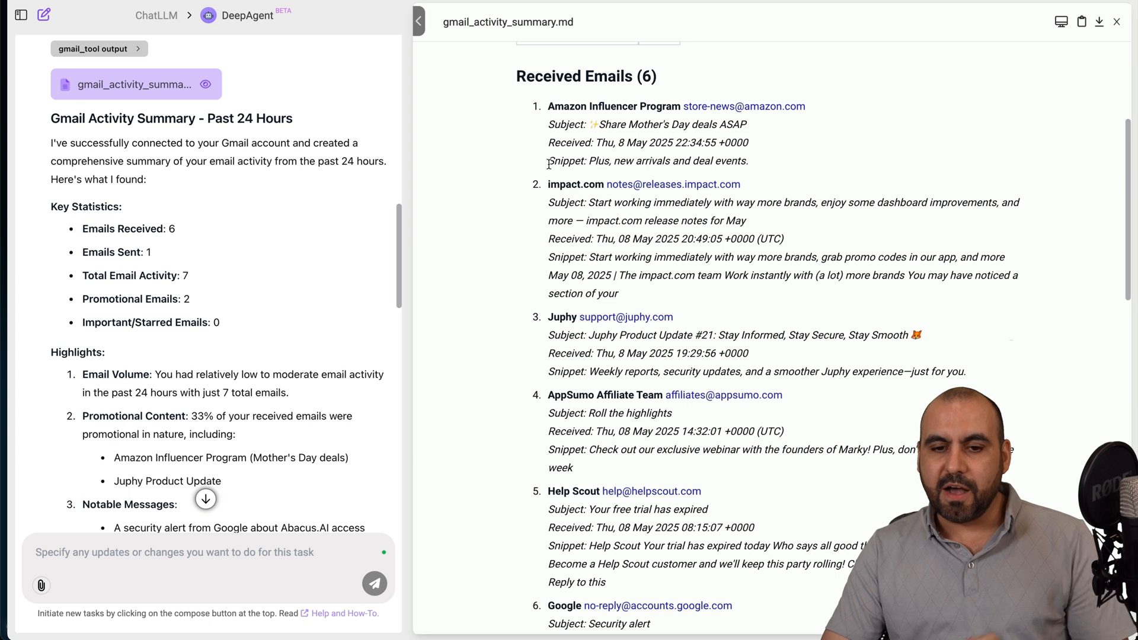
{"action": "scroll", "scroll_direction": "down", "scroll_amount": 3}
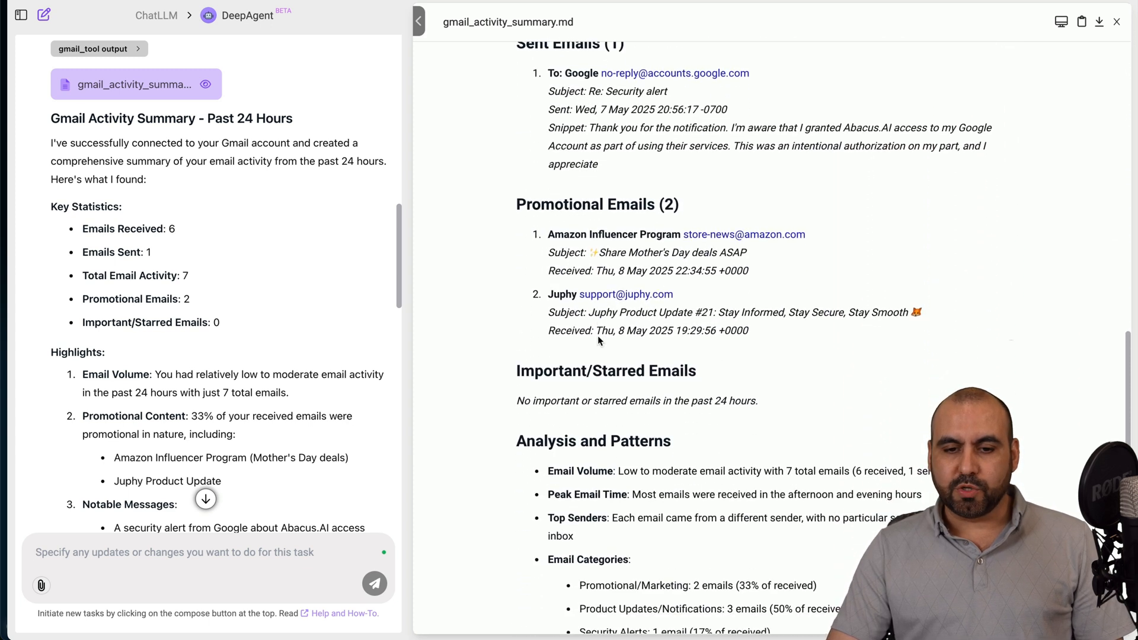
{"action": "scroll", "scroll_direction": "down", "scroll_amount": 3}
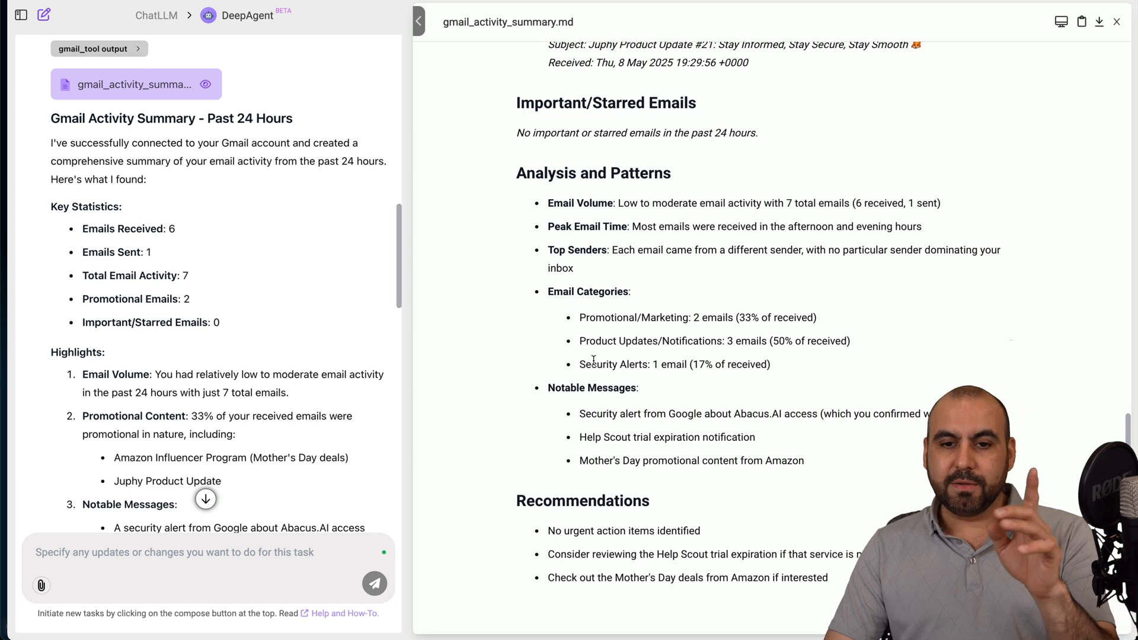
{"action": "scroll", "scroll_direction": "down", "scroll_amount": 3}
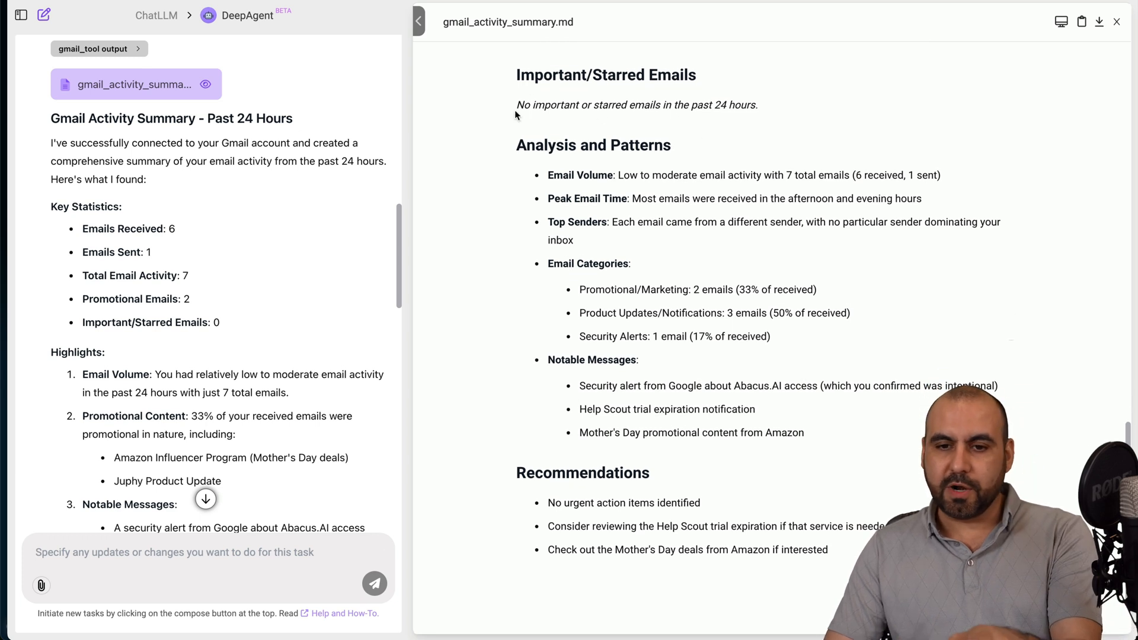
{"action": "scroll", "scroll_direction": "down", "scroll_amount": 3}
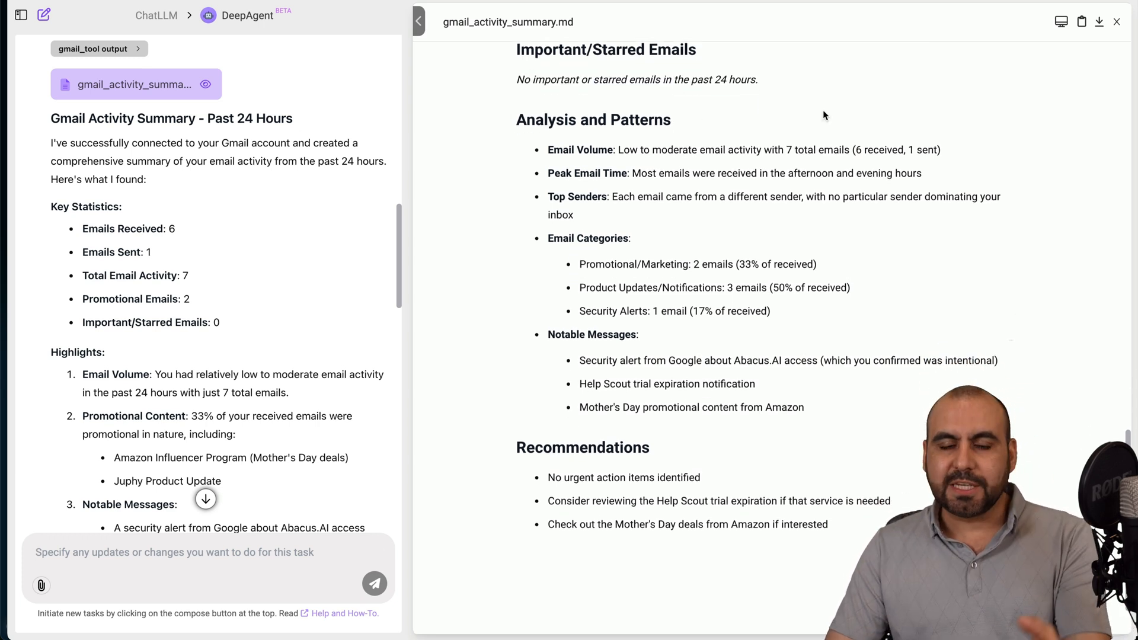
{"action": "scroll", "scroll_direction": "down", "scroll_amount": 3}
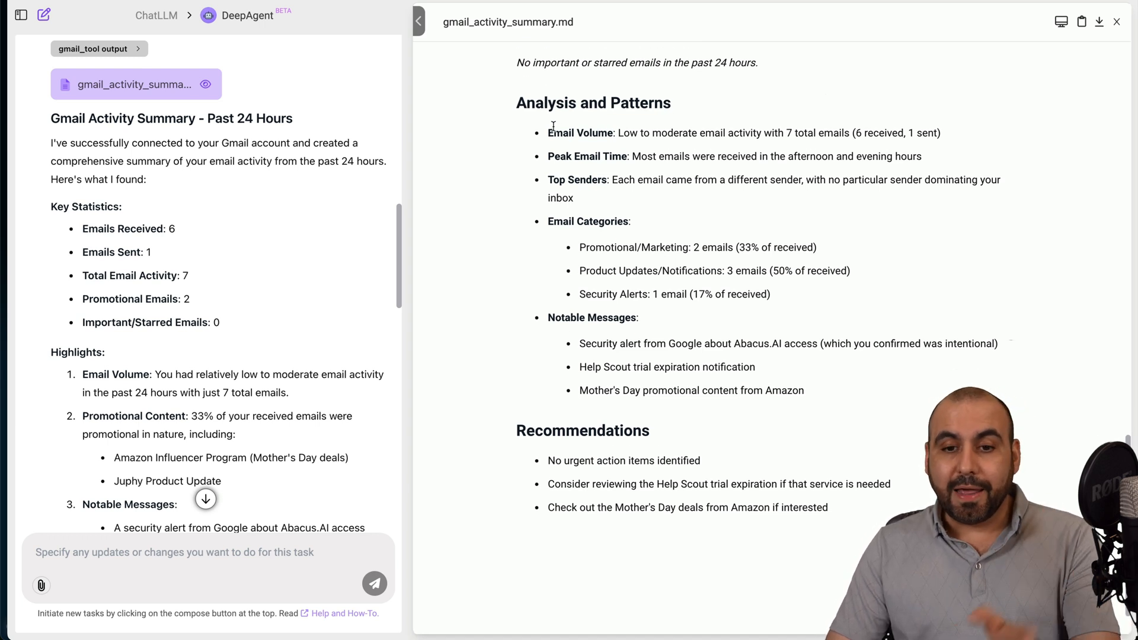
{"action": "scroll", "scroll_direction": "down", "scroll_amount": 3}
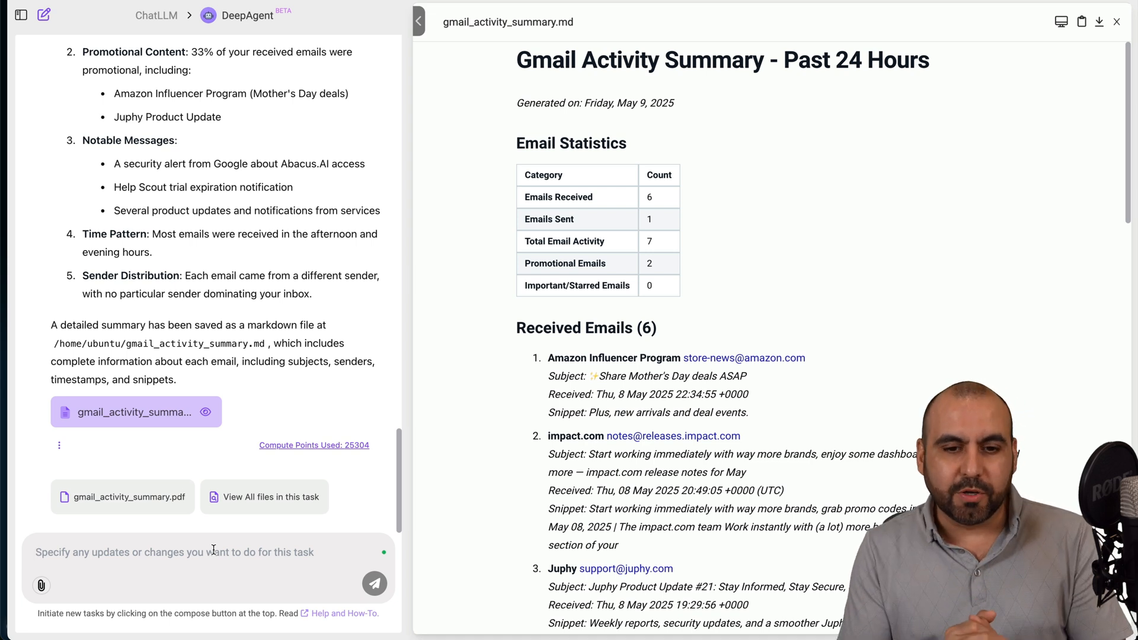
{"action": "type", "text": "Write for me a reply with AI for the past 5 emails"}
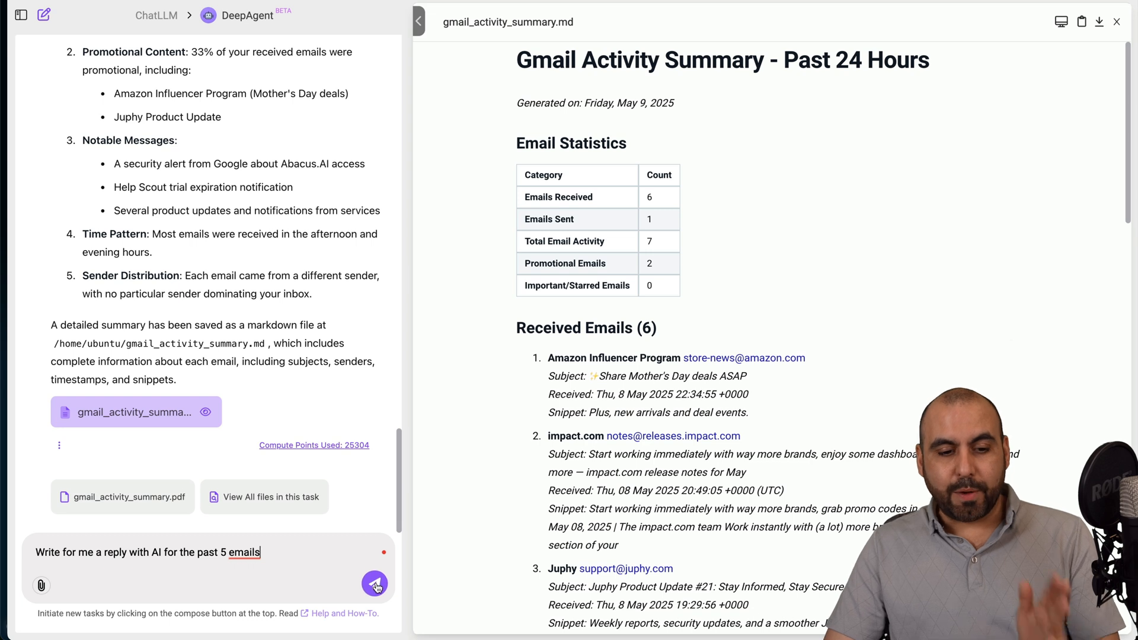
Submit the request for AI-drafted replies to the last five emails.
{"action": "left_click", "coordinate": [375, 584]}
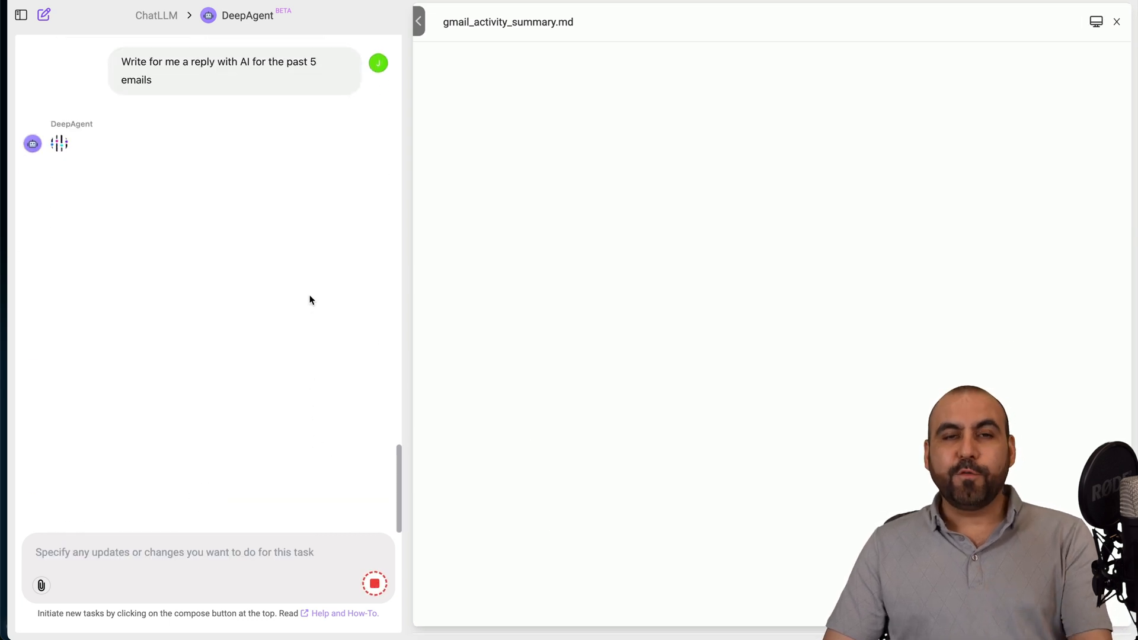
{"action": "mouse_move", "coordinate": [351, 319]}
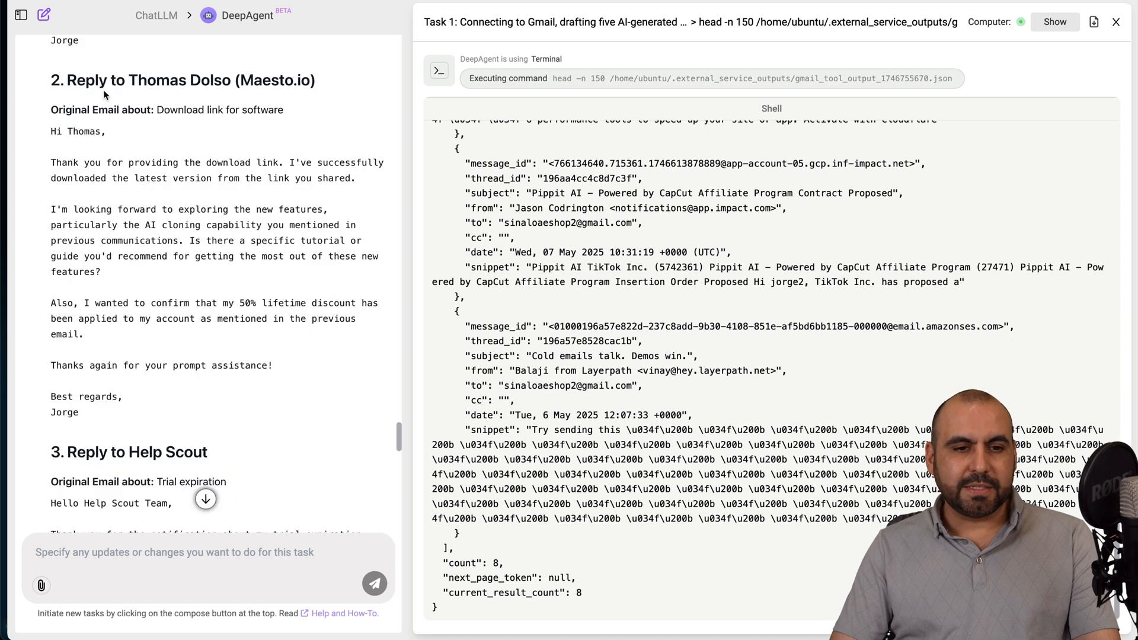
{"action": "scroll", "scroll_direction": "down", "scroll_amount": 3}
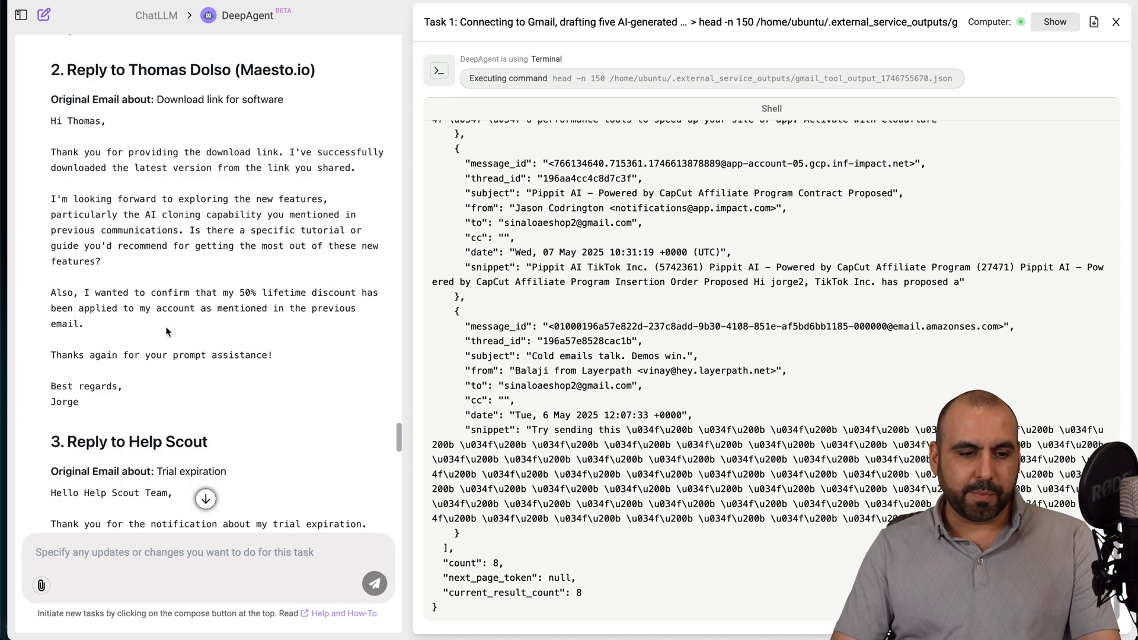
{"action": "scroll", "scroll_direction": "down", "scroll_amount": 3}
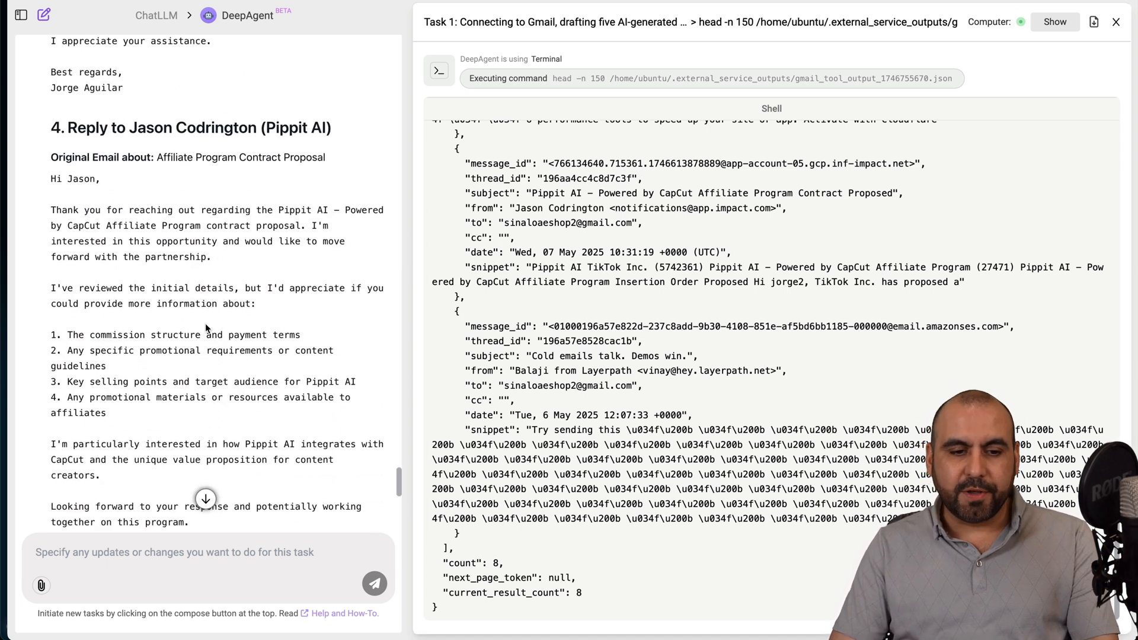
{"action": "scroll", "scroll_direction": "down", "scroll_amount": 3}
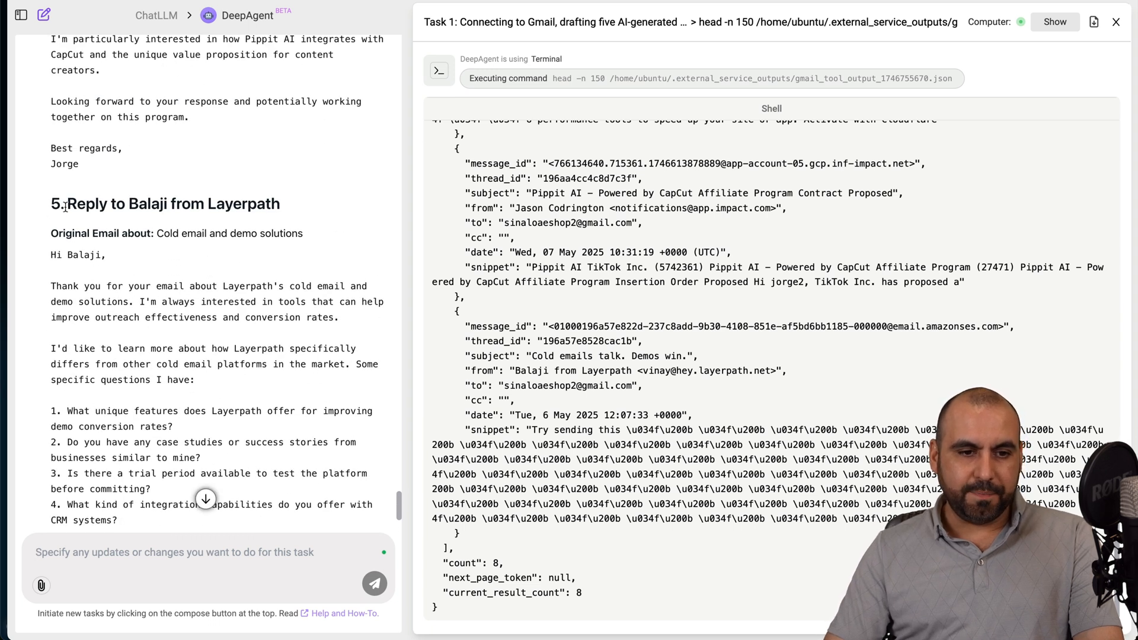
{"action": "type", "text": "Only reply email number 5 for me"}
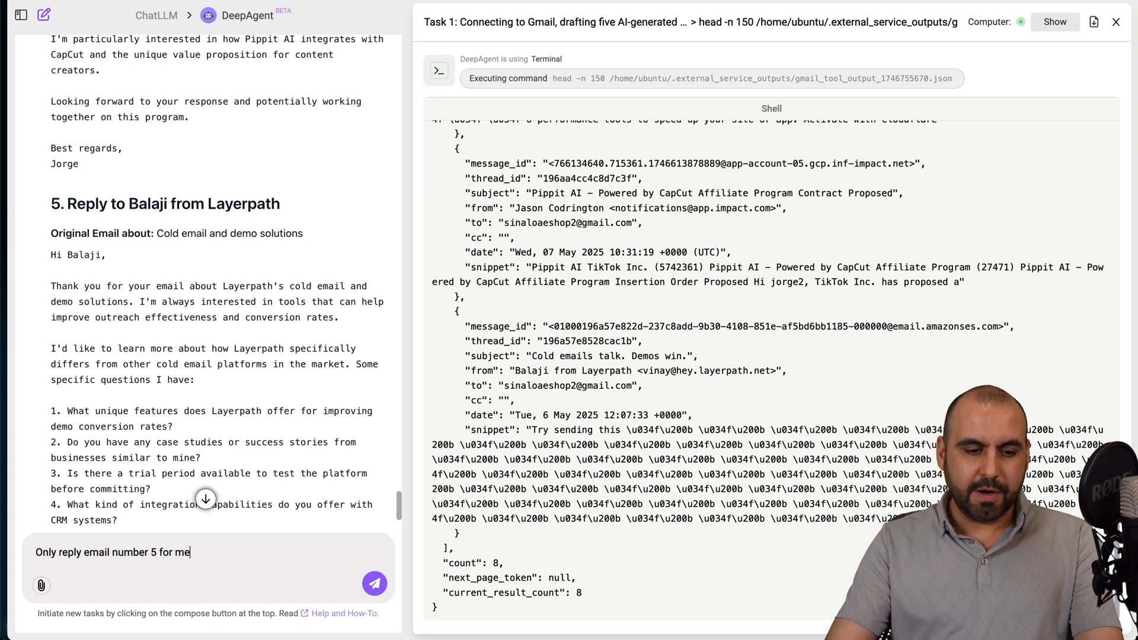
Send the request to reply only to email 5, from Layerpath, and scroll the confirmation.
{"action": "left_click", "coordinate": [374, 583]}
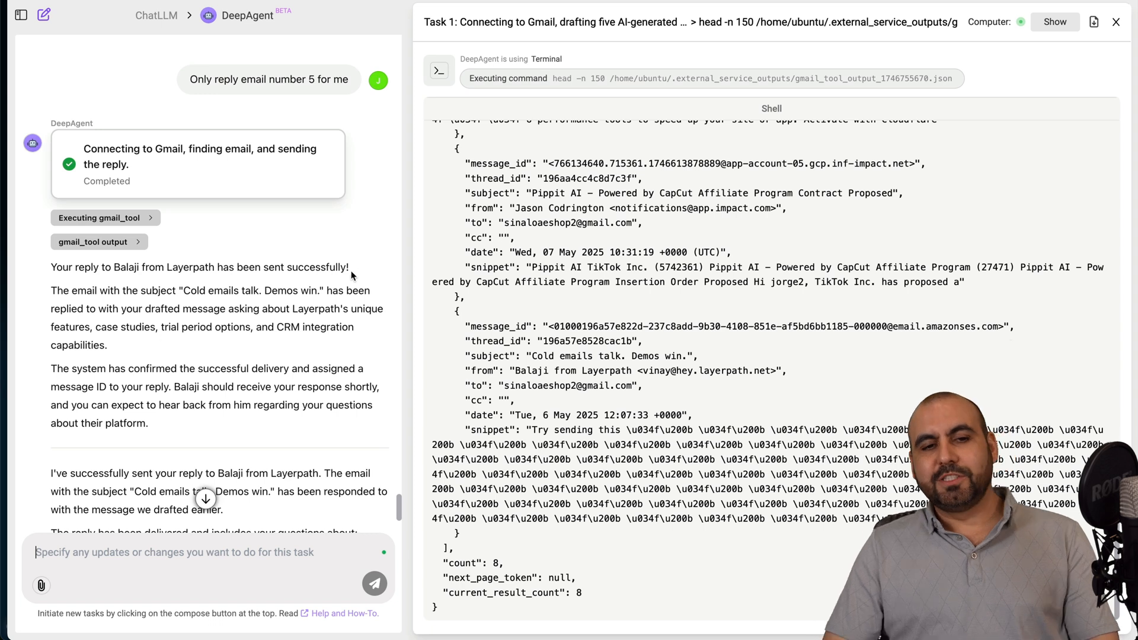
{"action": "scroll", "scroll_direction": "down", "scroll_amount": 3}
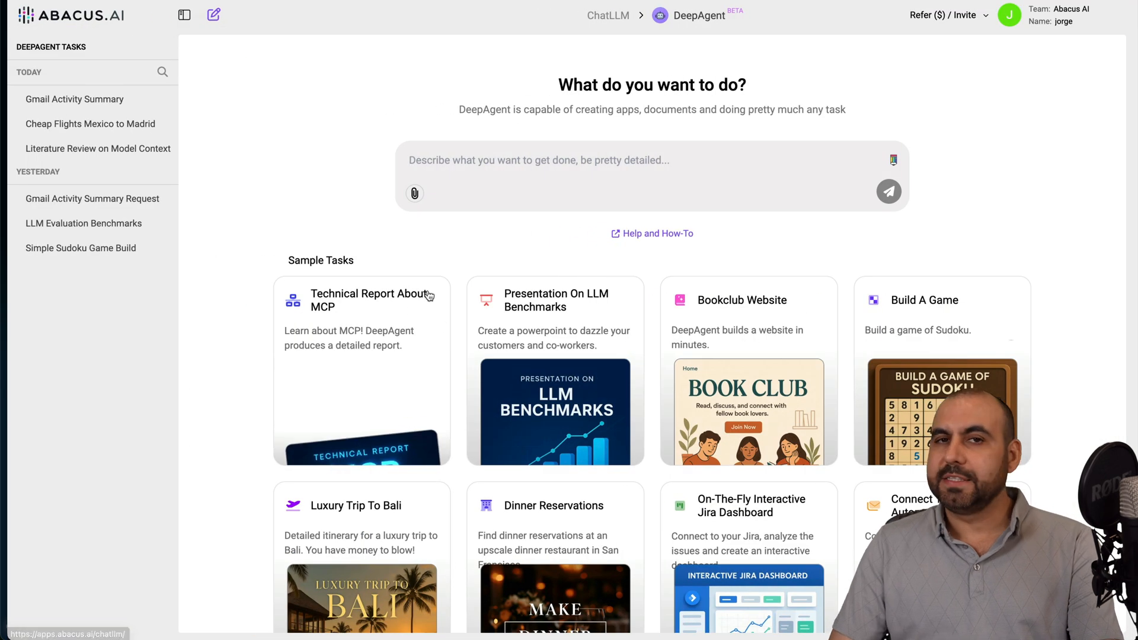
Submit the task 'Find a cheap flight for me in July. Mexico City to Paris'.
{"action": "scroll", "scroll_direction": "down", "scroll_amount": 3}
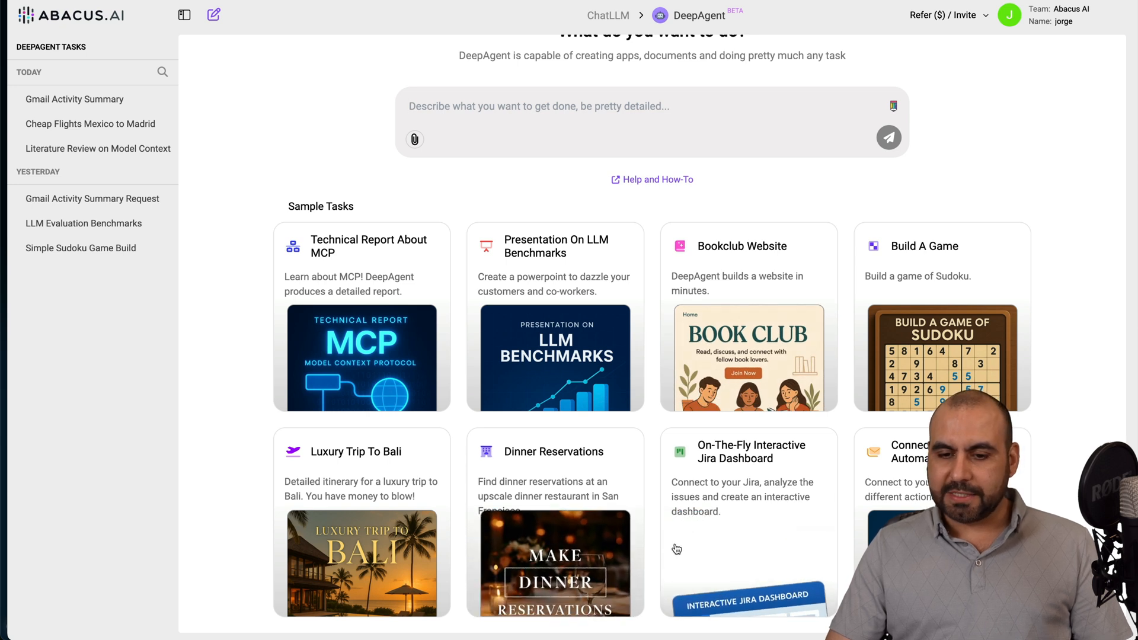
{"action": "mouse_move", "coordinate": [691, 540]}
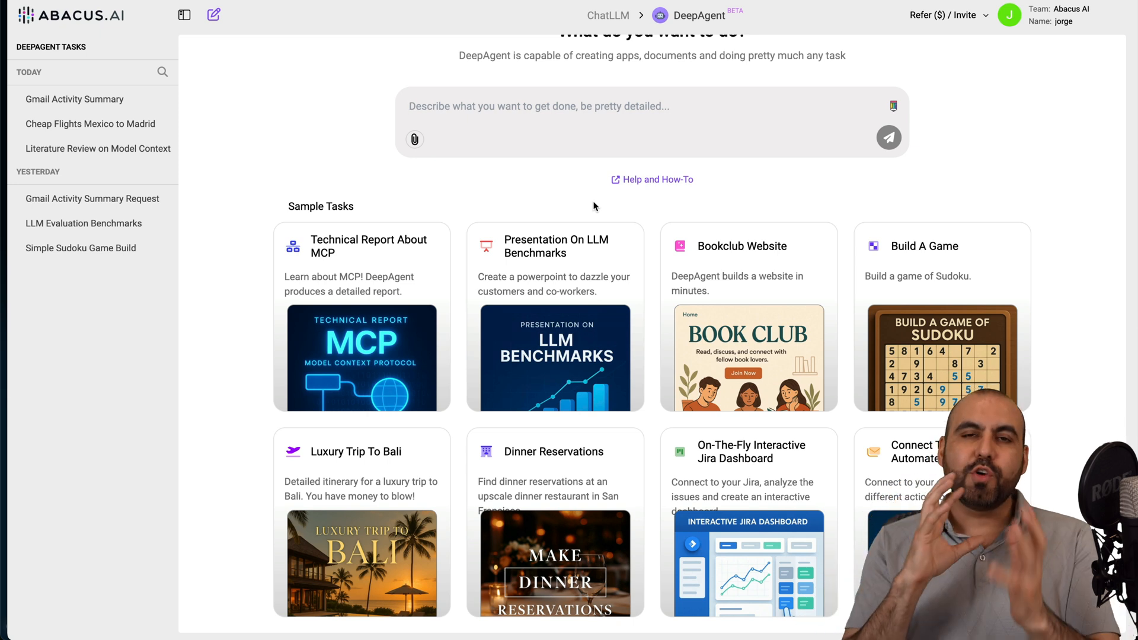
{"action": "type", "text": "Find a cheap flight for me in July. Mexico City to Paris"}
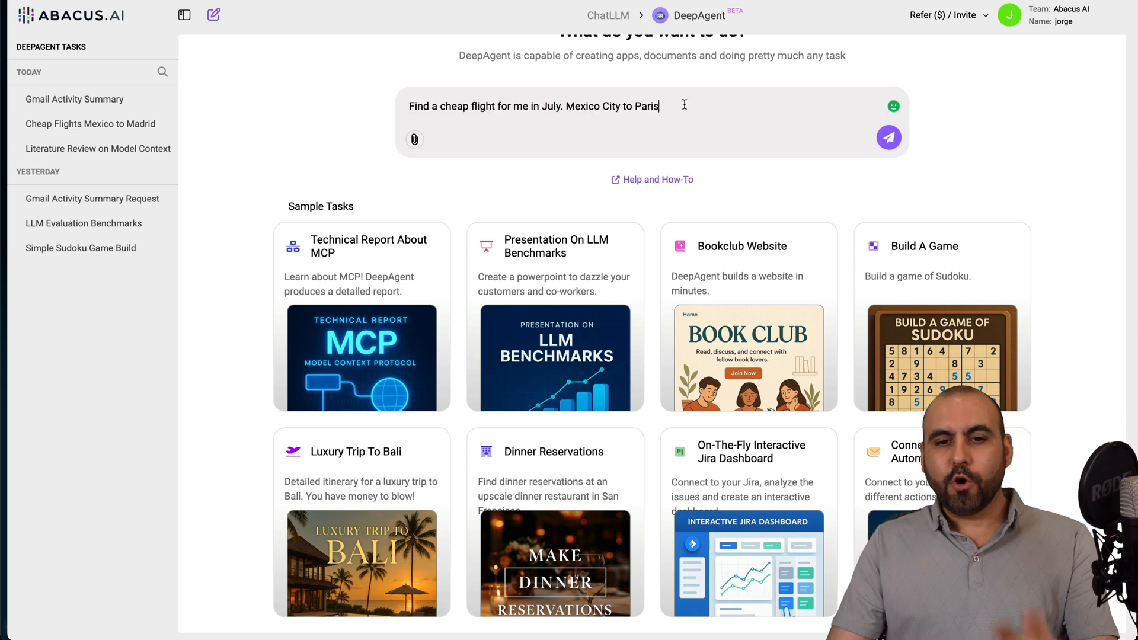
{"action": "left_click", "coordinate": [888, 137]}
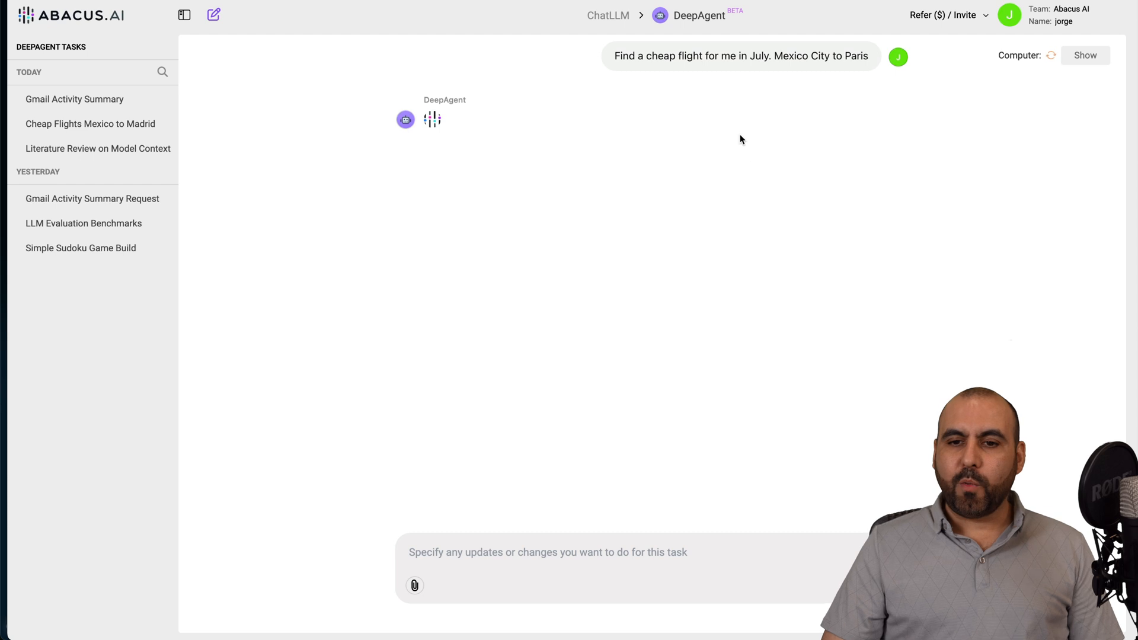
{"action": "mouse_move", "coordinate": [791, 81]}
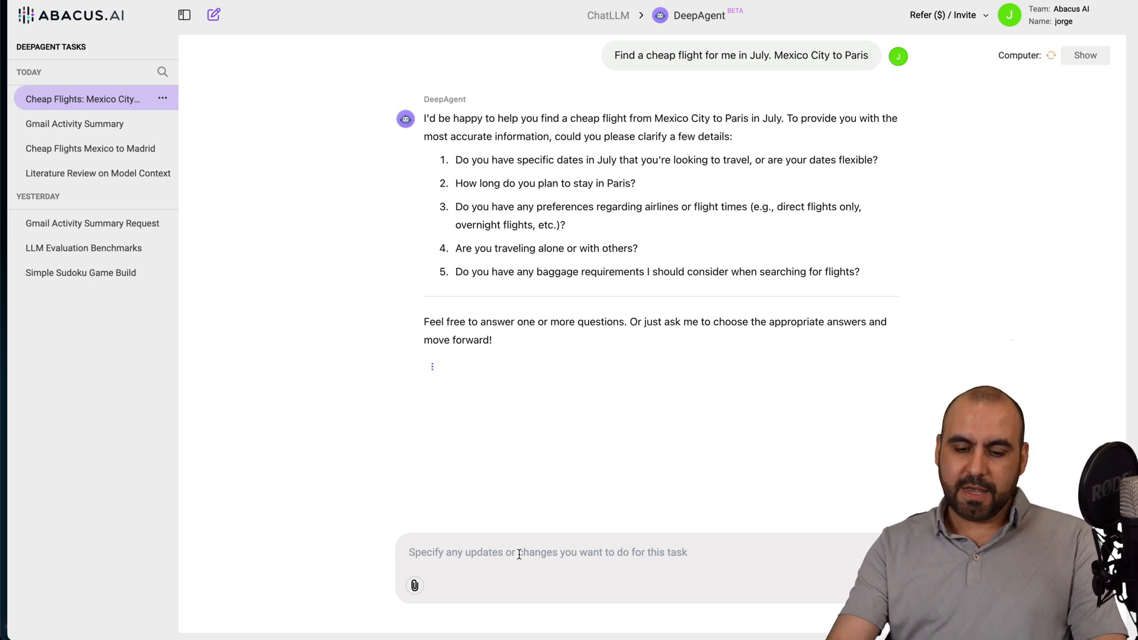
Reply to DeepAgent's questions: flexible dates, 7-14 days, no preference, 3 travelers, 1 checked bag.
{"action": "type", "text": "im flexible"}
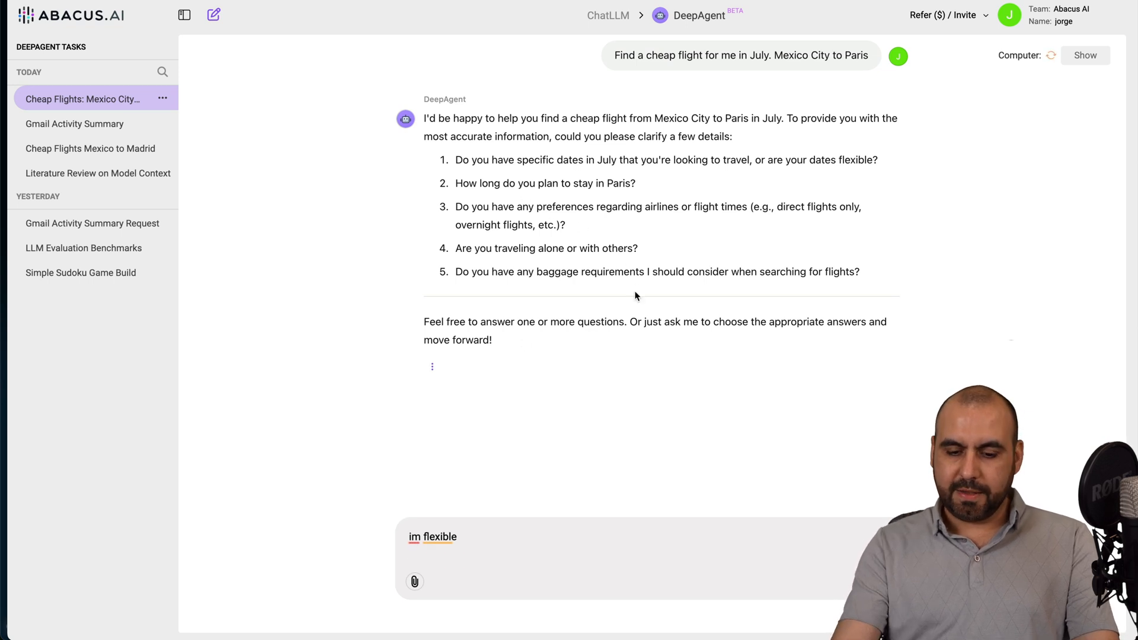
{"action": "type", "text": "7-14 days"}
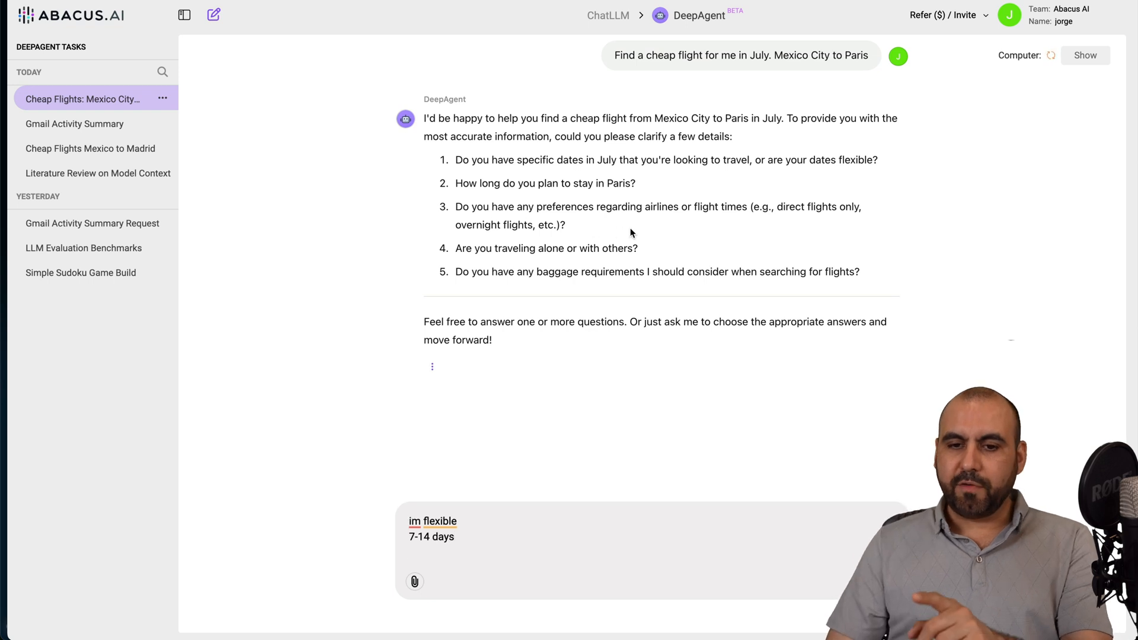
{"action": "mouse_move", "coordinate": [787, 224]}
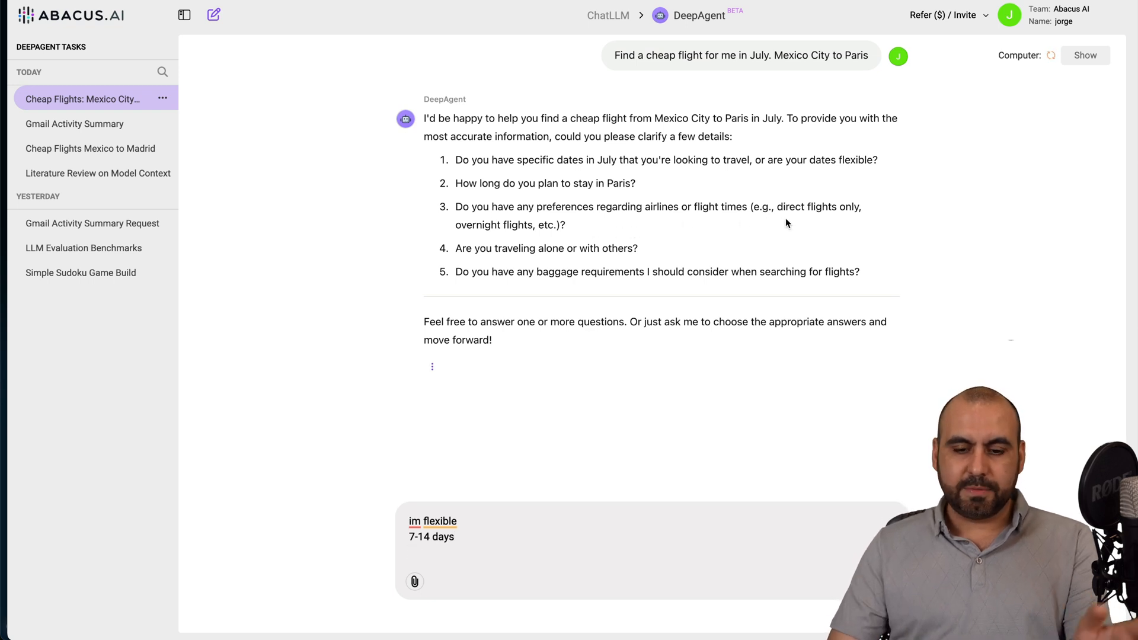
{"action": "type", "text": "no preference"}
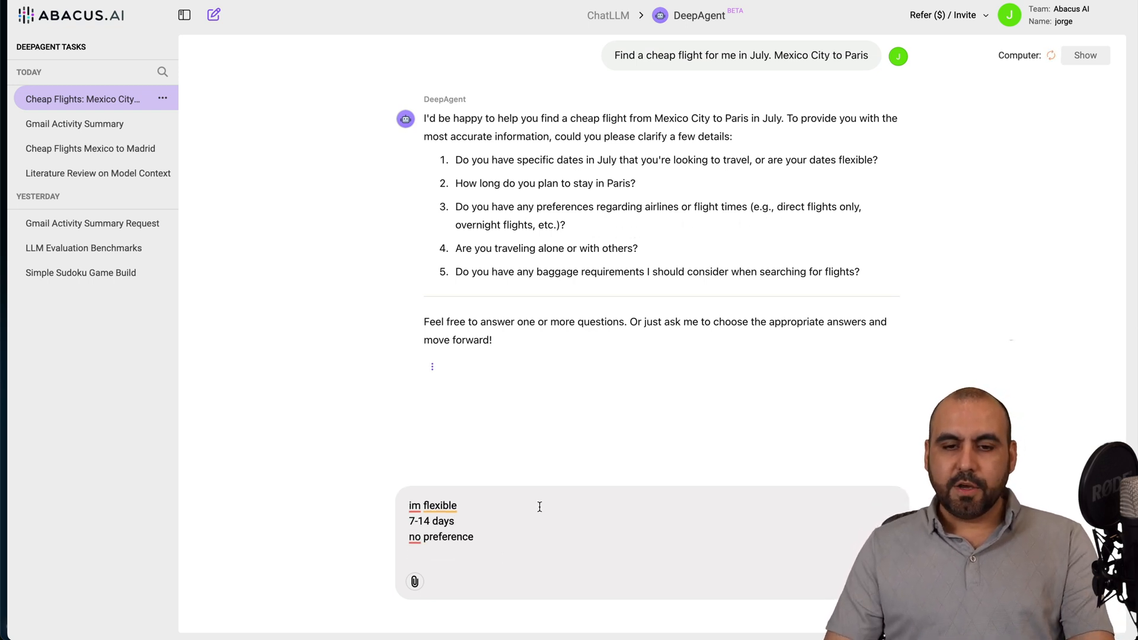
{"action": "type", "text": "3"}
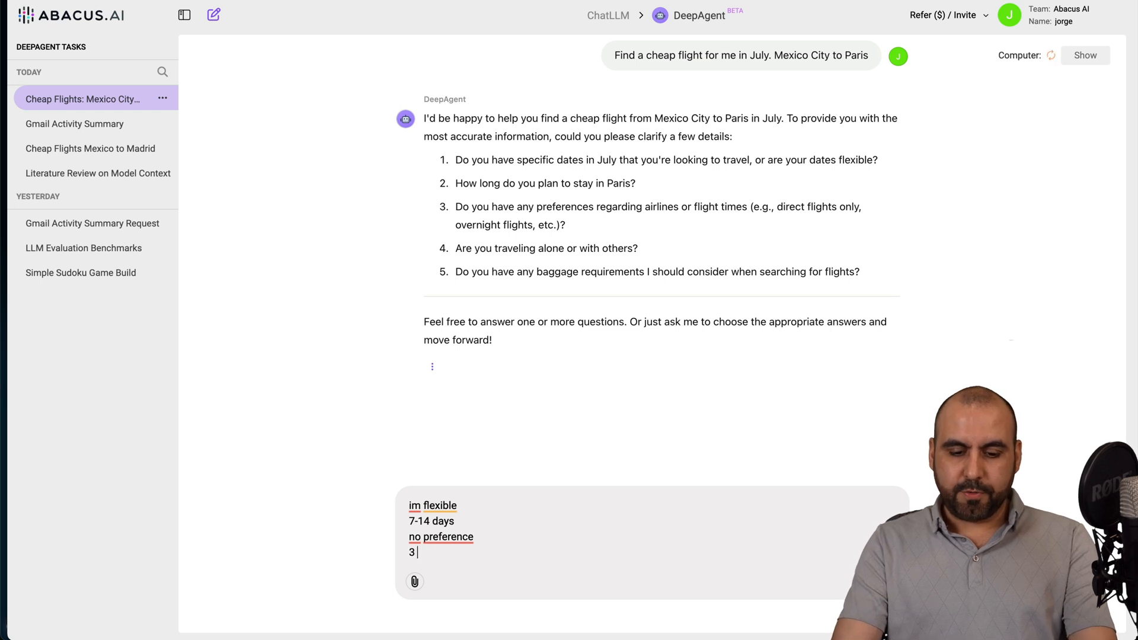
{"action": "type", "text": "travelers"}
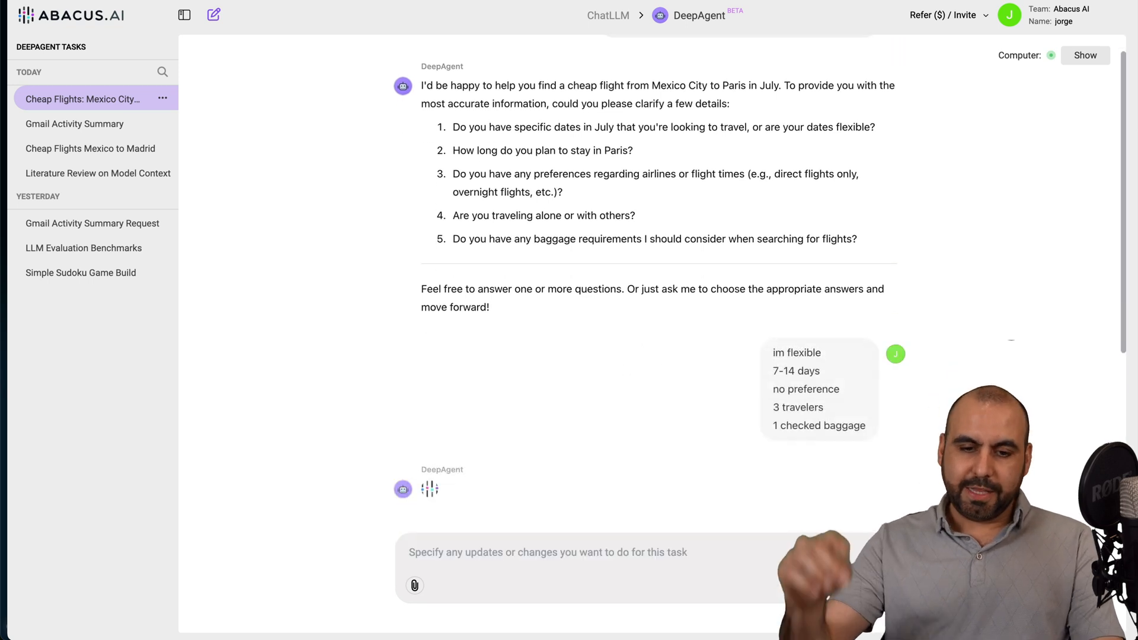
{"action": "scroll", "scroll_direction": "down", "scroll_amount": 3}
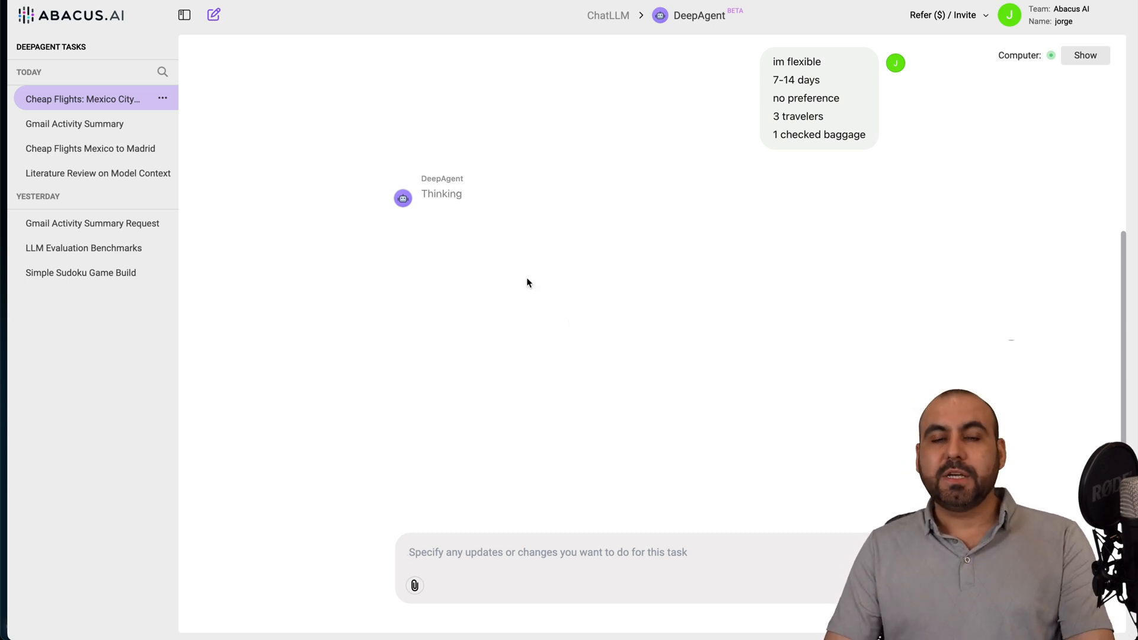
{"action": "mouse_move", "coordinate": [903, 204]}
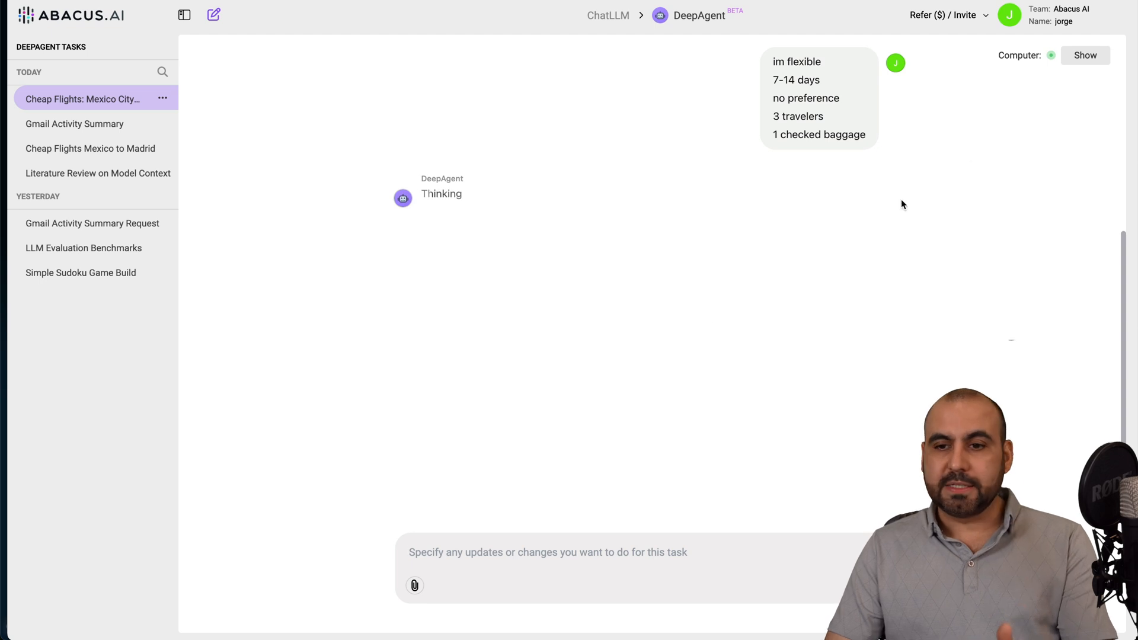
{"action": "left_click", "coordinate": [1085, 55]}
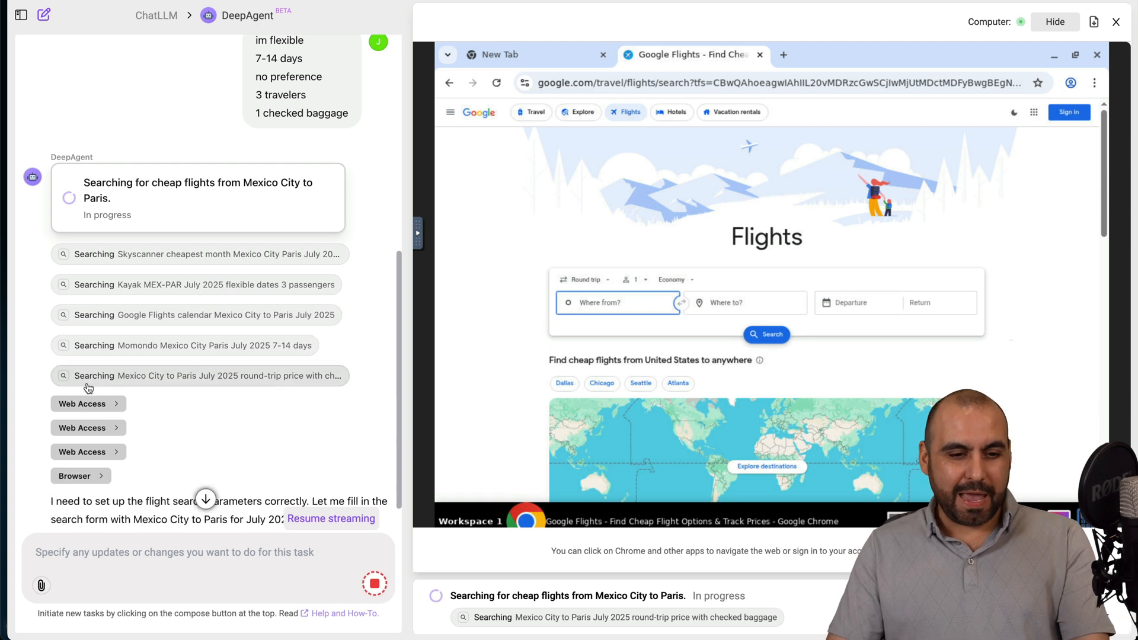
{"action": "mouse_move", "coordinate": [195, 418]}
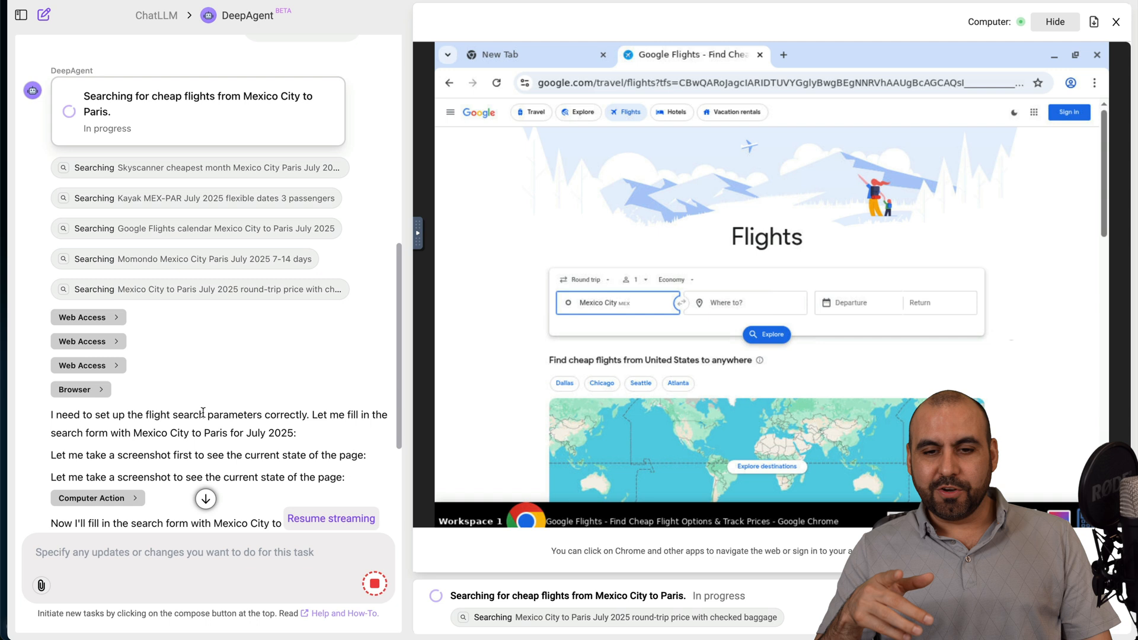
Enter Paris as the Google Flights destination and advance the departure calendar toward July.
{"action": "left_click", "coordinate": [743, 303]}
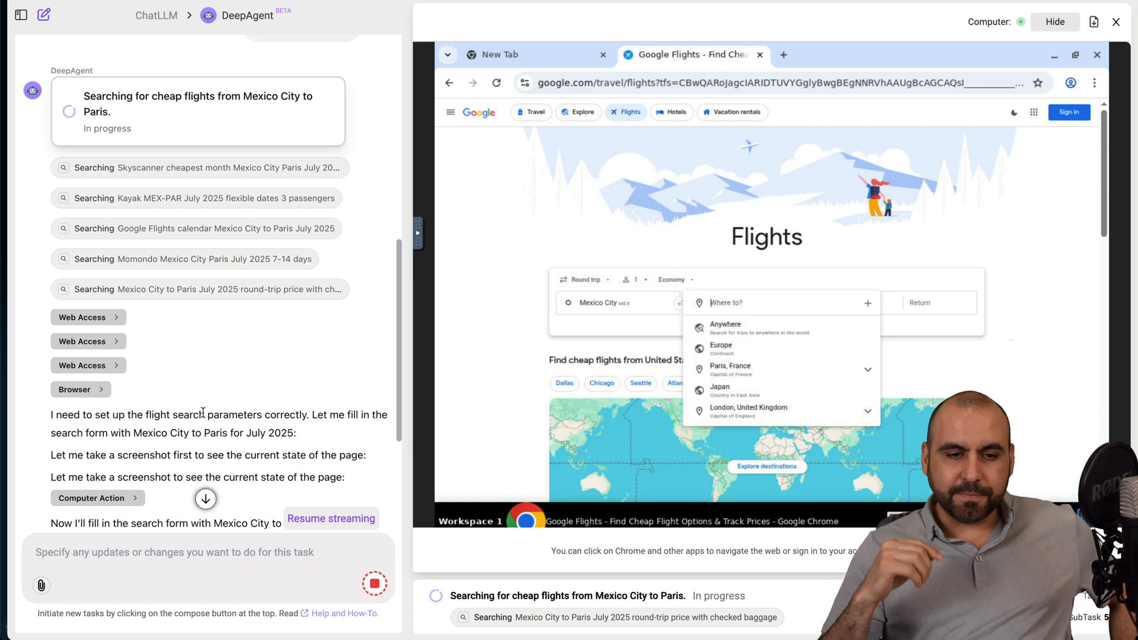
{"action": "scroll", "scroll_direction": "down", "scroll_amount": 3}
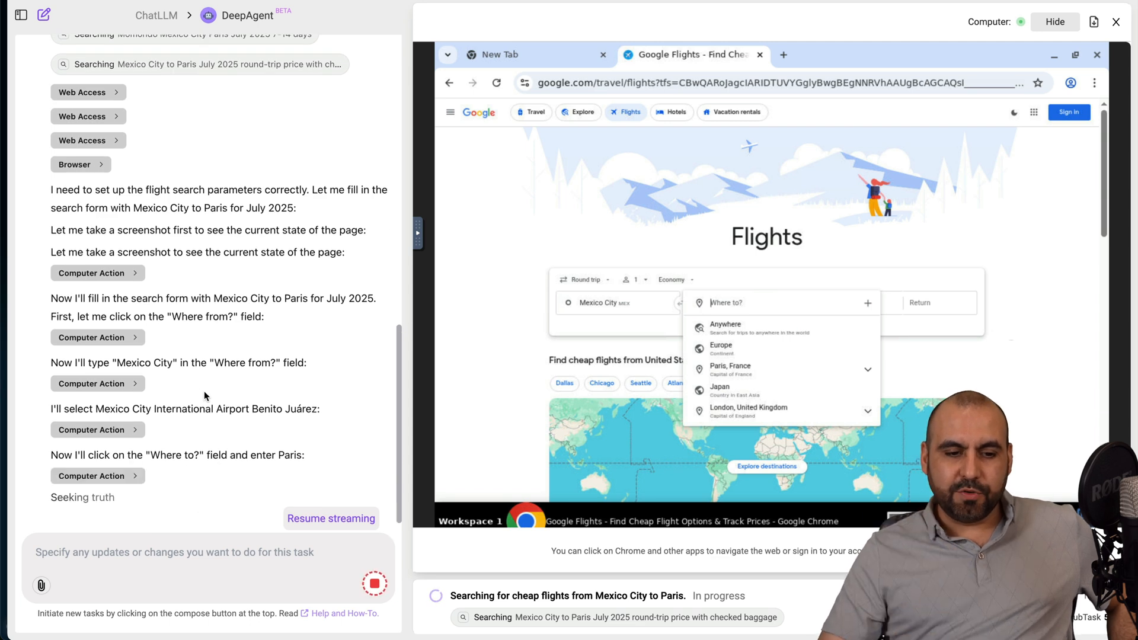
{"action": "type", "text": "Paris"}
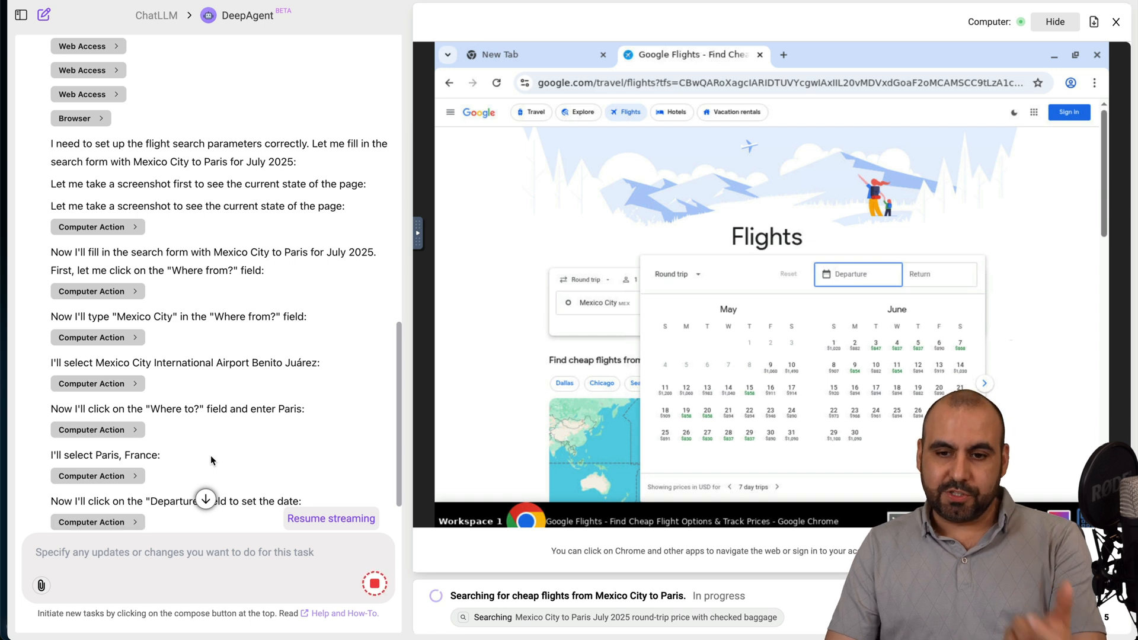
{"action": "left_click", "coordinate": [984, 383]}
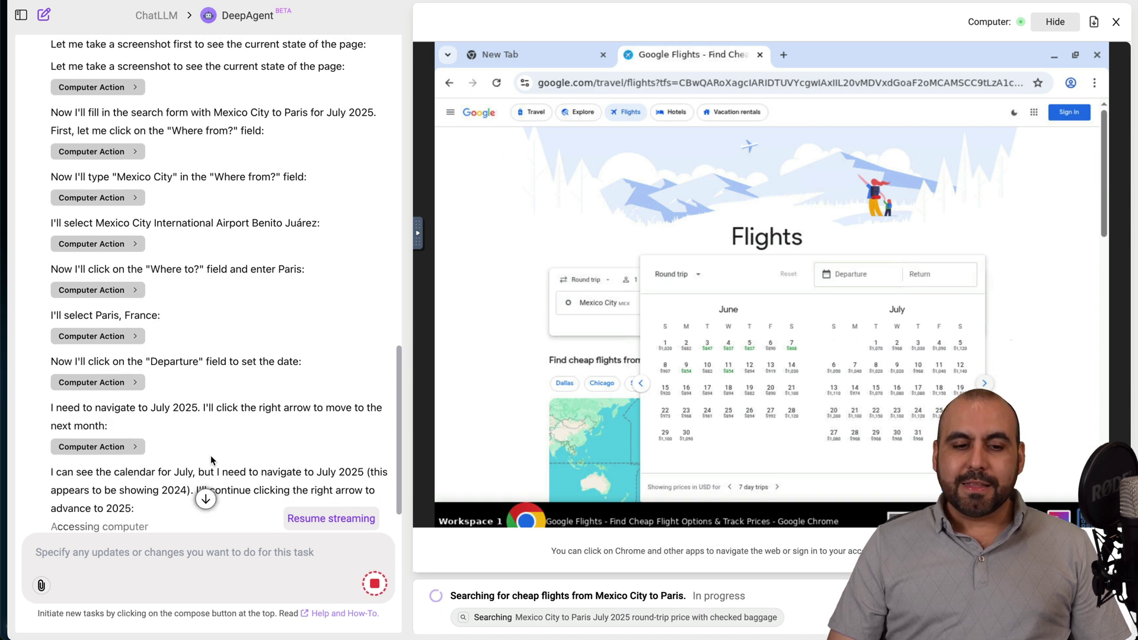
{"action": "left_click", "coordinate": [983, 382]}
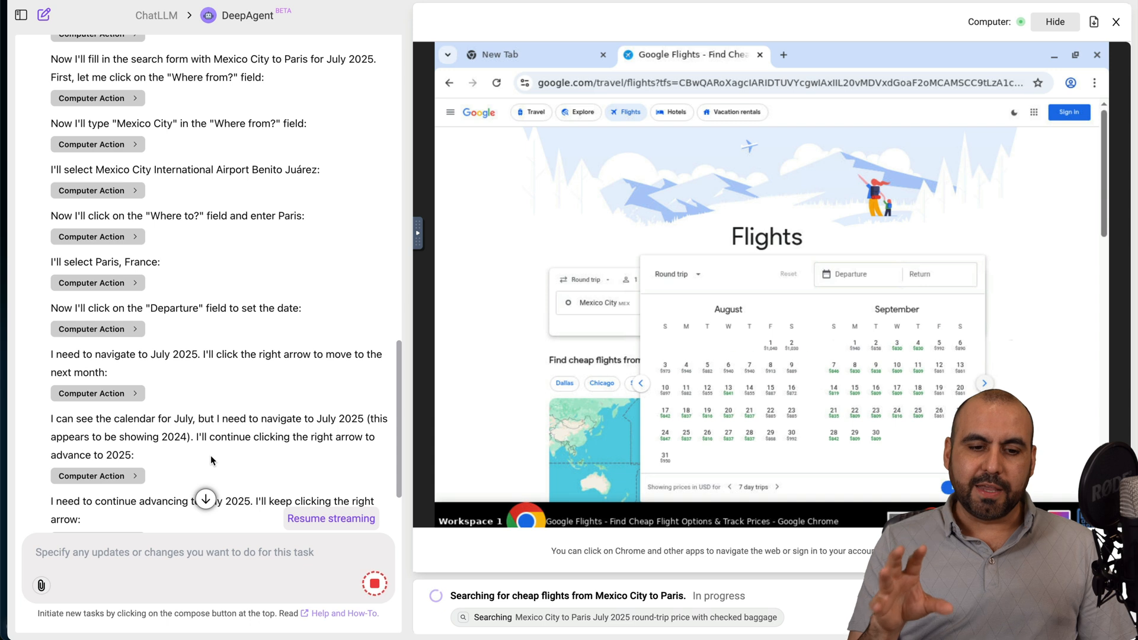
{"action": "left_click", "coordinate": [983, 382]}
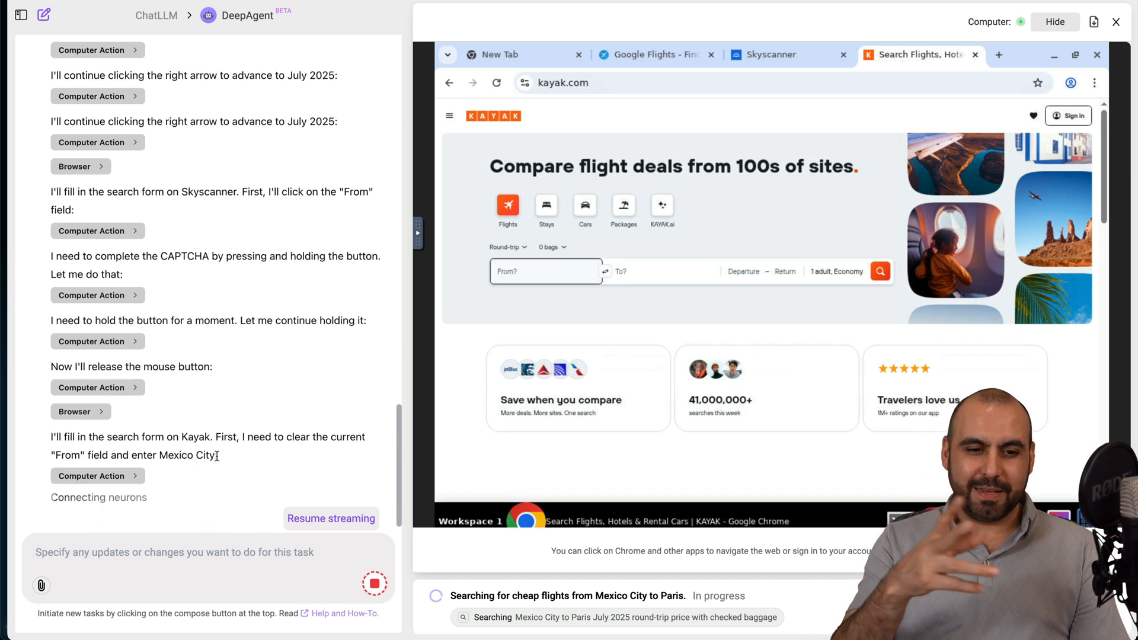
Fill Kayak's flight search with Mexico City as origin and Paris as destination.
{"action": "type", "text": "Mexico City, Mexico City F..."}
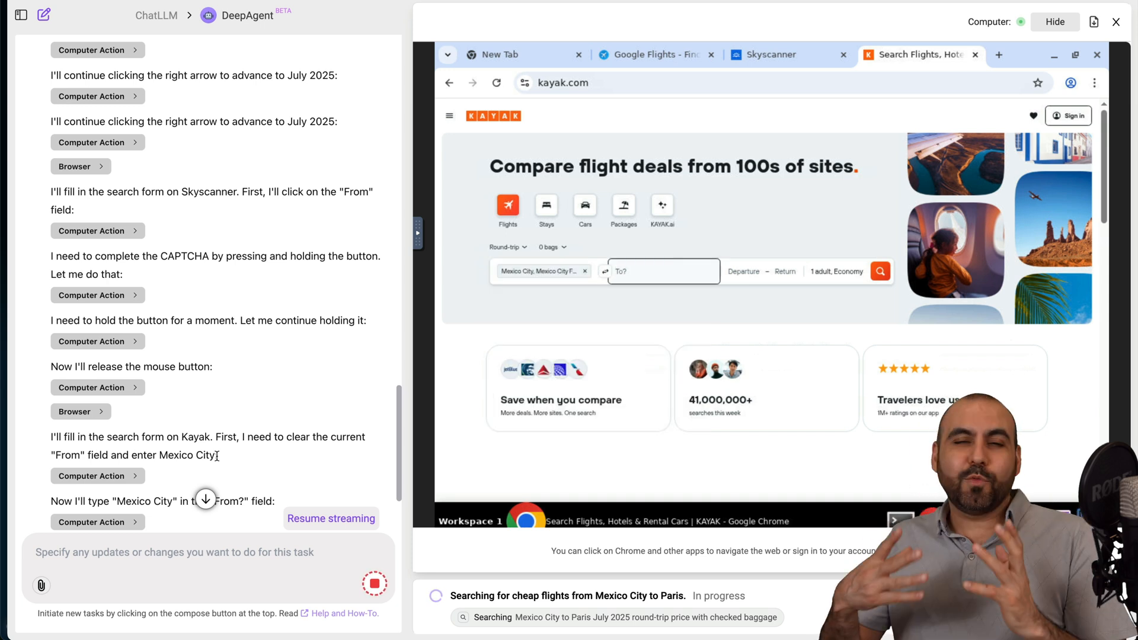
{"action": "left_click", "coordinate": [662, 271]}
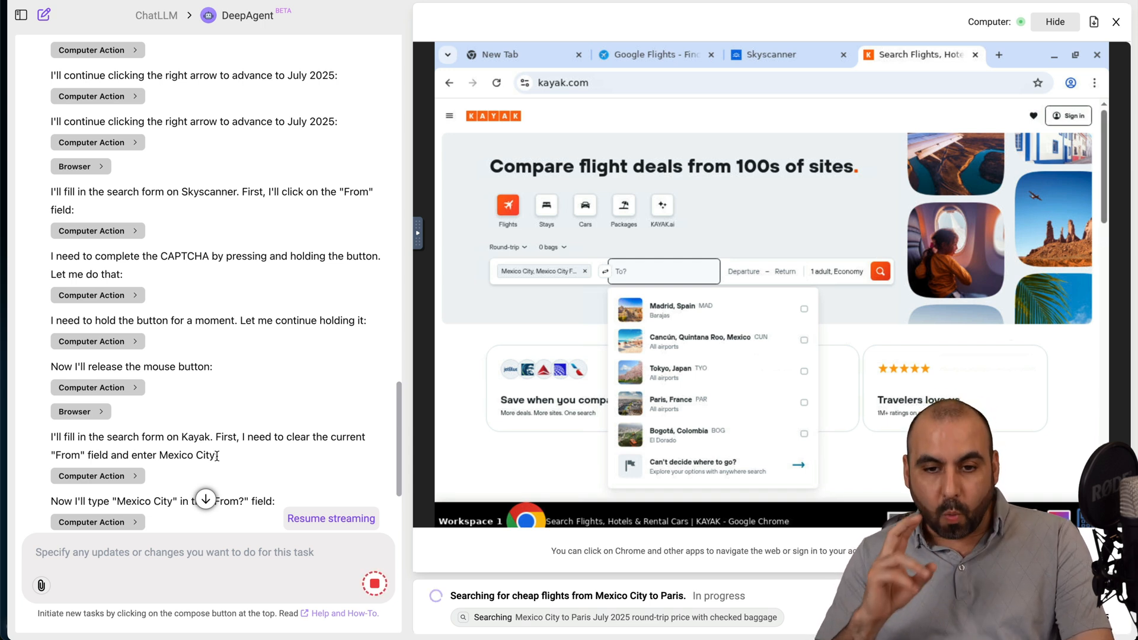
{"action": "type", "text": "Paris"}
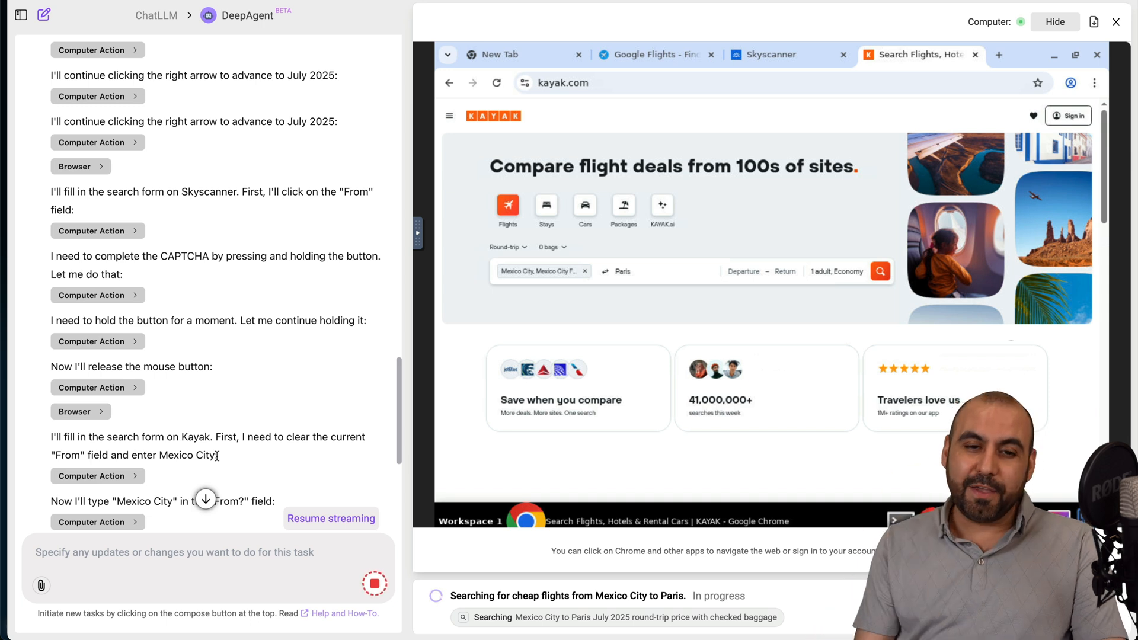
{"action": "left_click", "coordinate": [743, 271]}
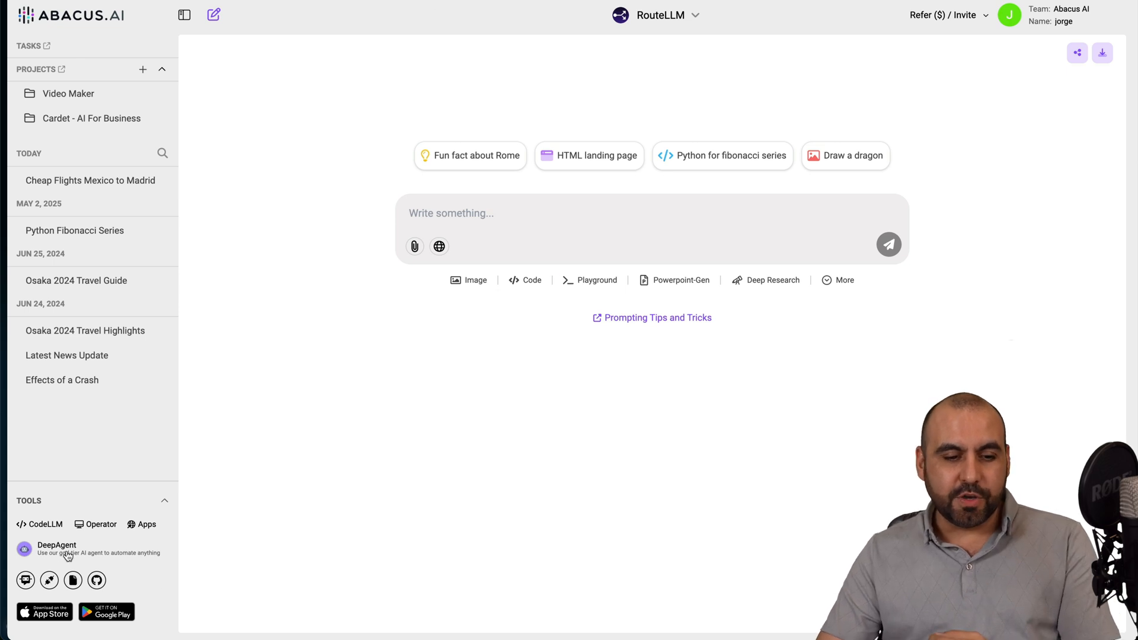
Browse DeepAgent under Tools and the RouteLLM model list, then open the DeepAgent product page.
{"action": "left_click", "coordinate": [56, 545]}
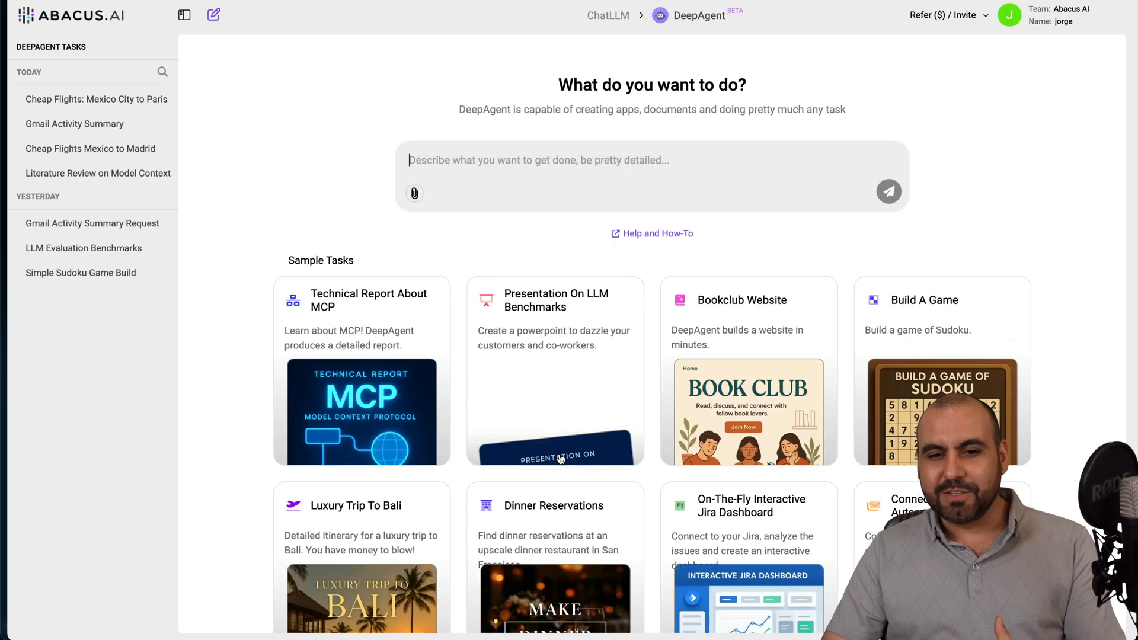
{"action": "scroll", "scroll_direction": "down", "scroll_amount": 3}
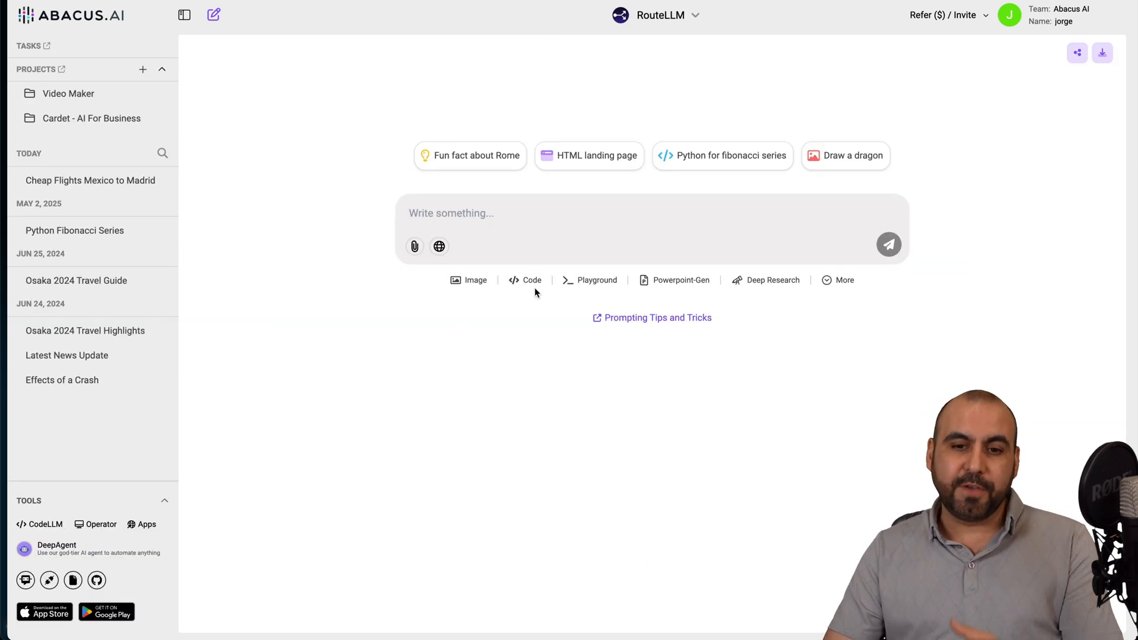
{"action": "mouse_move", "coordinate": [660, 77]}
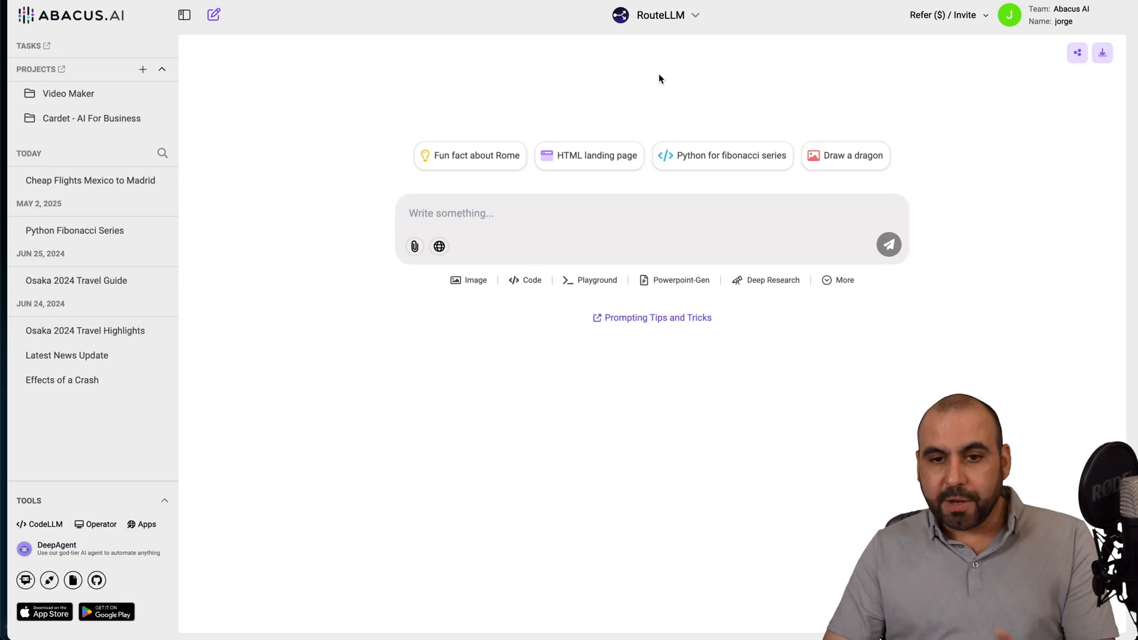
{"action": "left_click", "coordinate": [660, 15]}
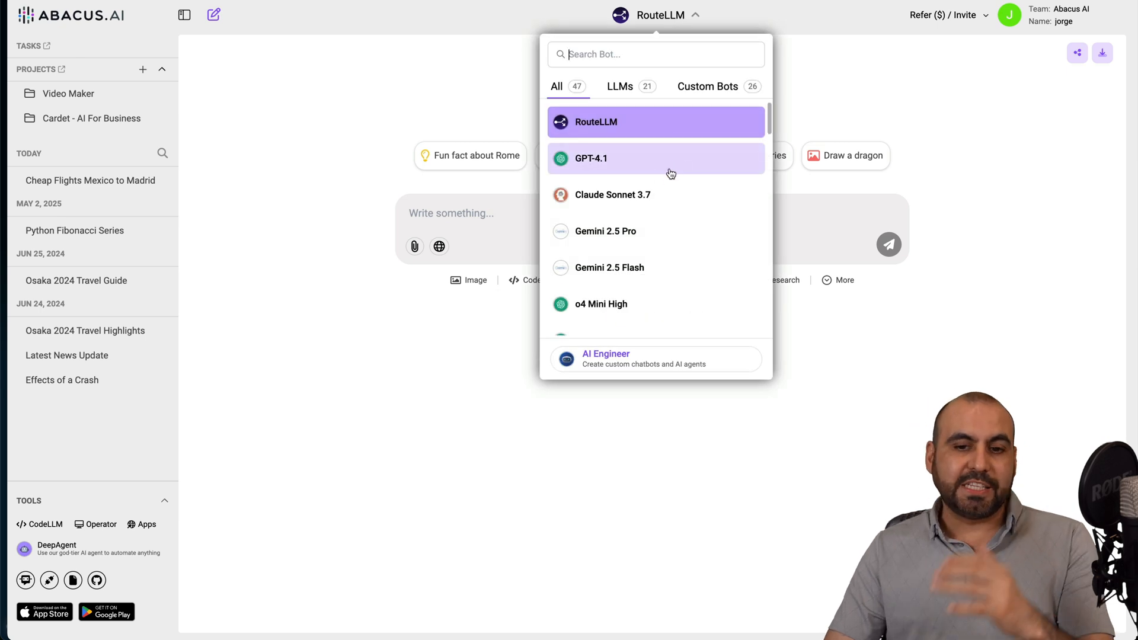
{"action": "scroll", "scroll_direction": "down", "scroll_amount": 3}
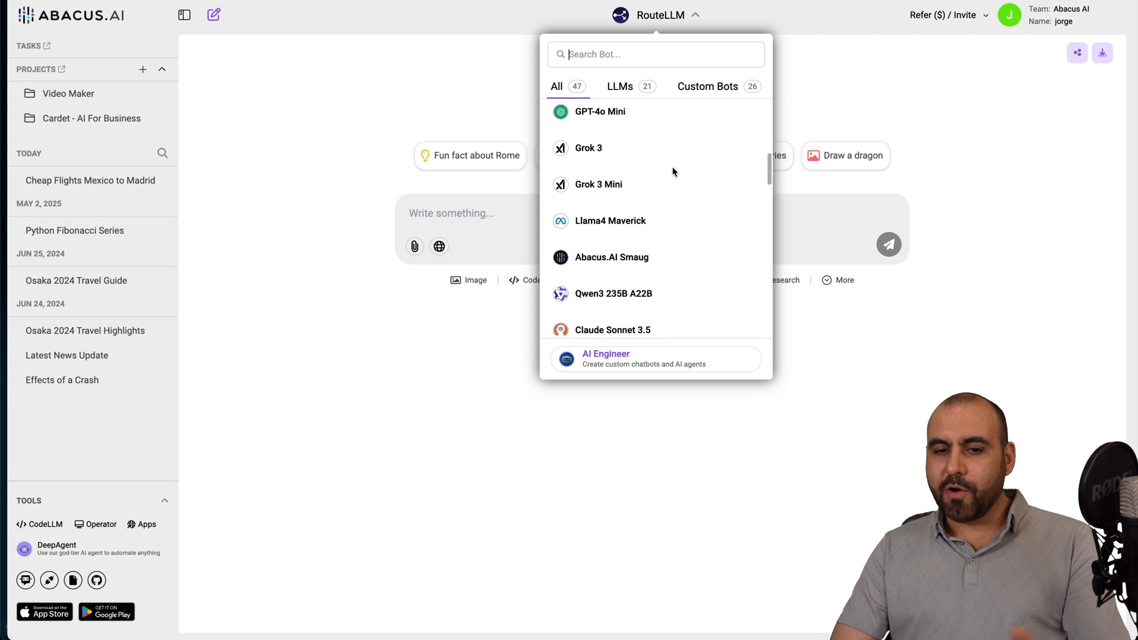
{"action": "scroll", "scroll_direction": "down", "scroll_amount": 3}
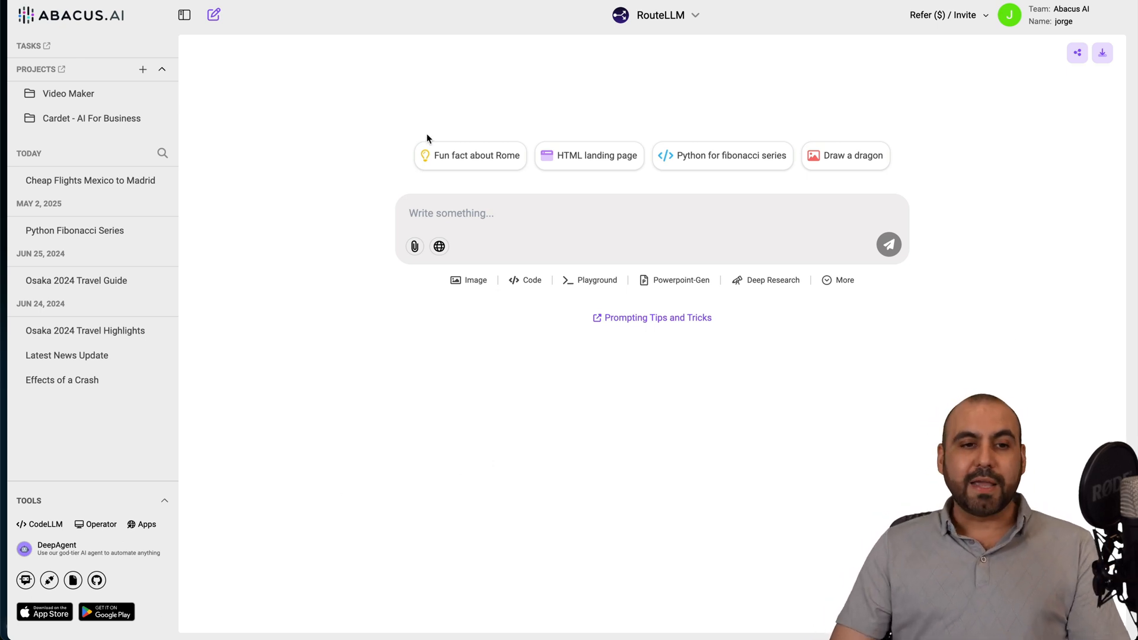
{"action": "left_click", "coordinate": [57, 545]}
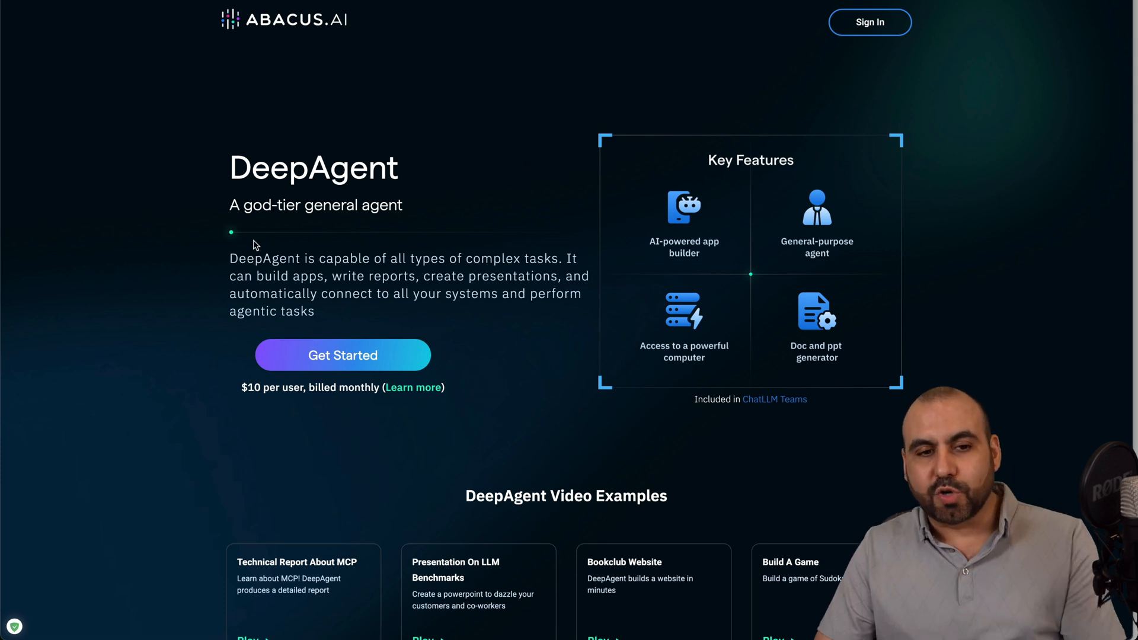